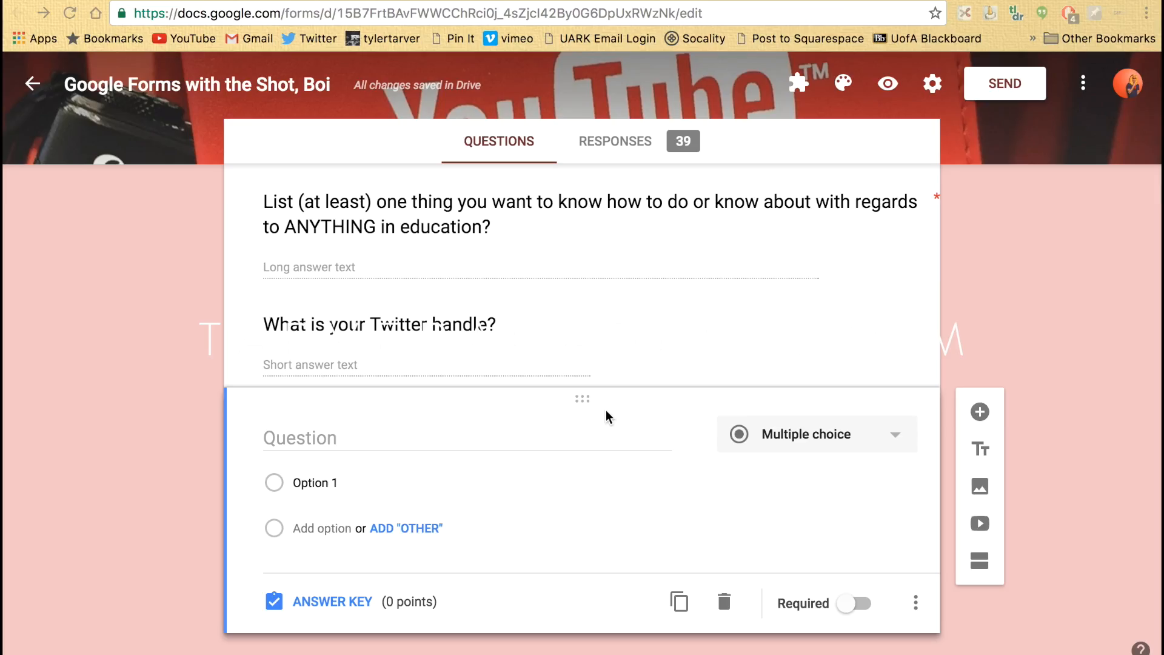
pyautogui.moveTo(500, 388)
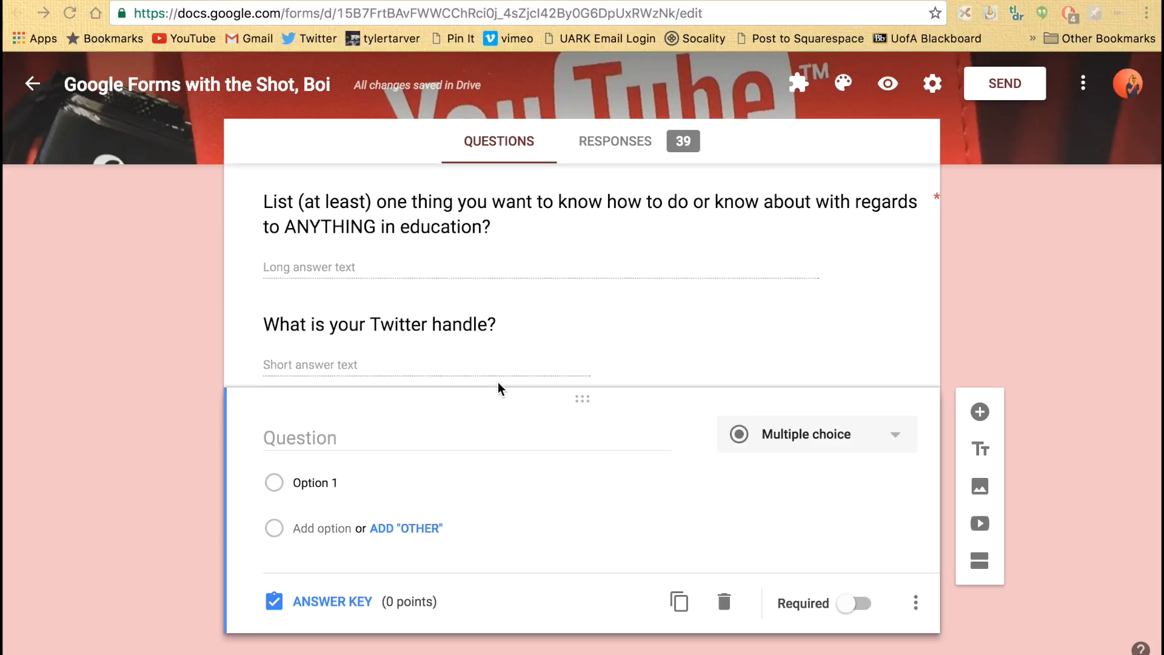
pyautogui.moveTo(479, 378)
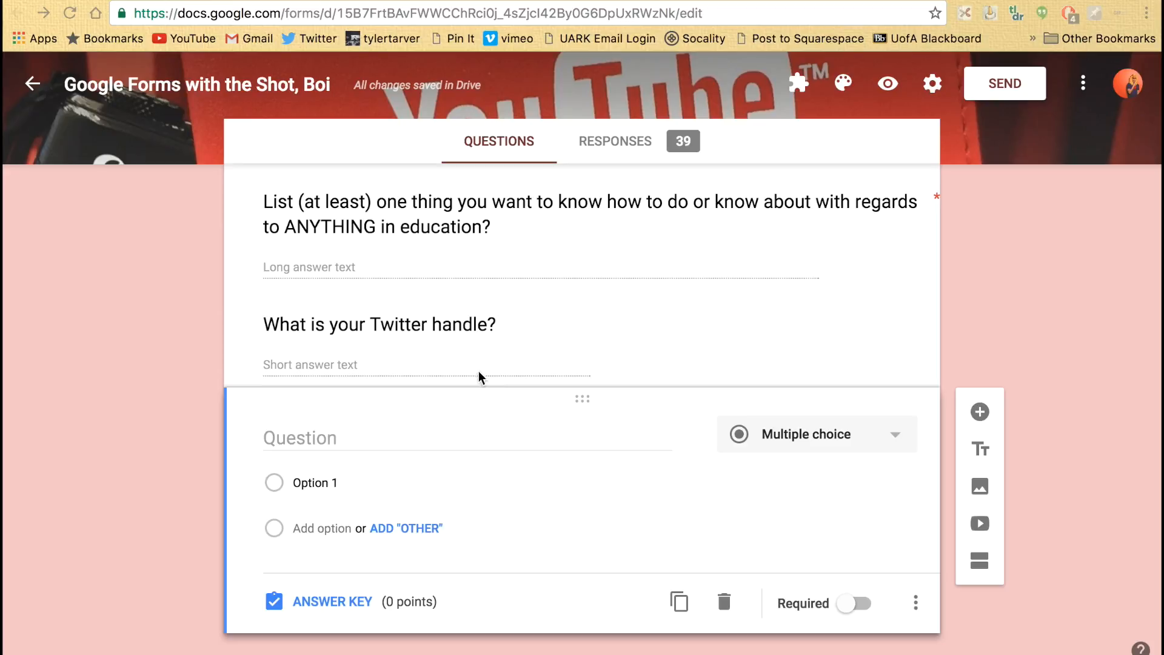
# Delete the empty multiple-choice question beneath the Twitter handle question
pyautogui.scroll(3)
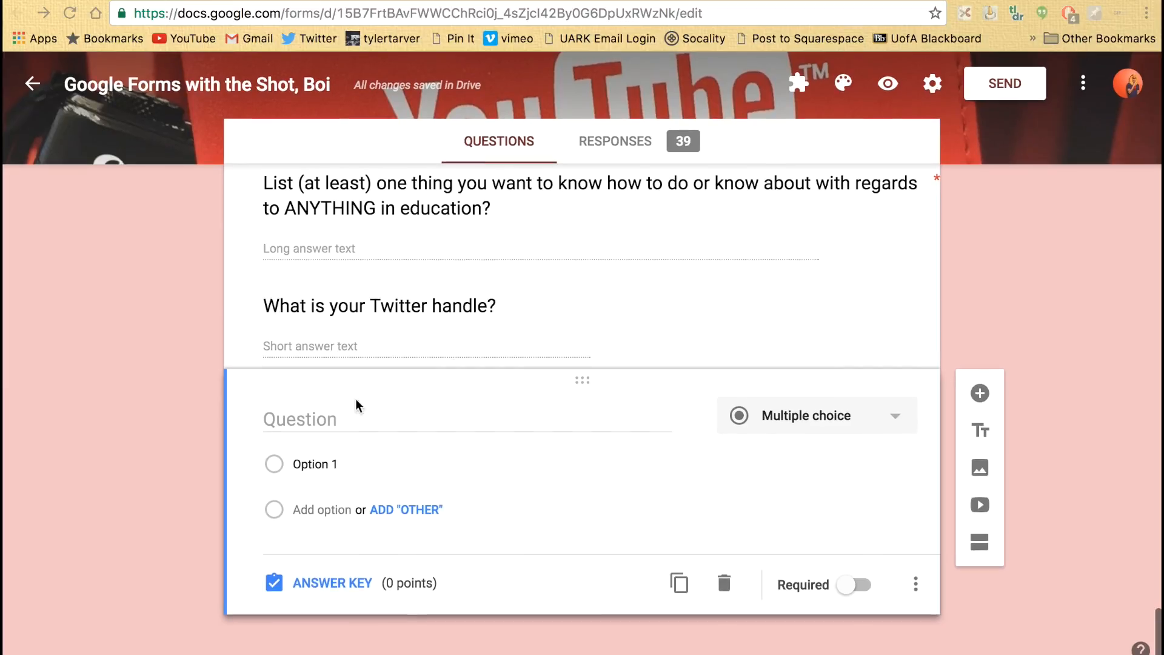
pyautogui.moveTo(710, 587)
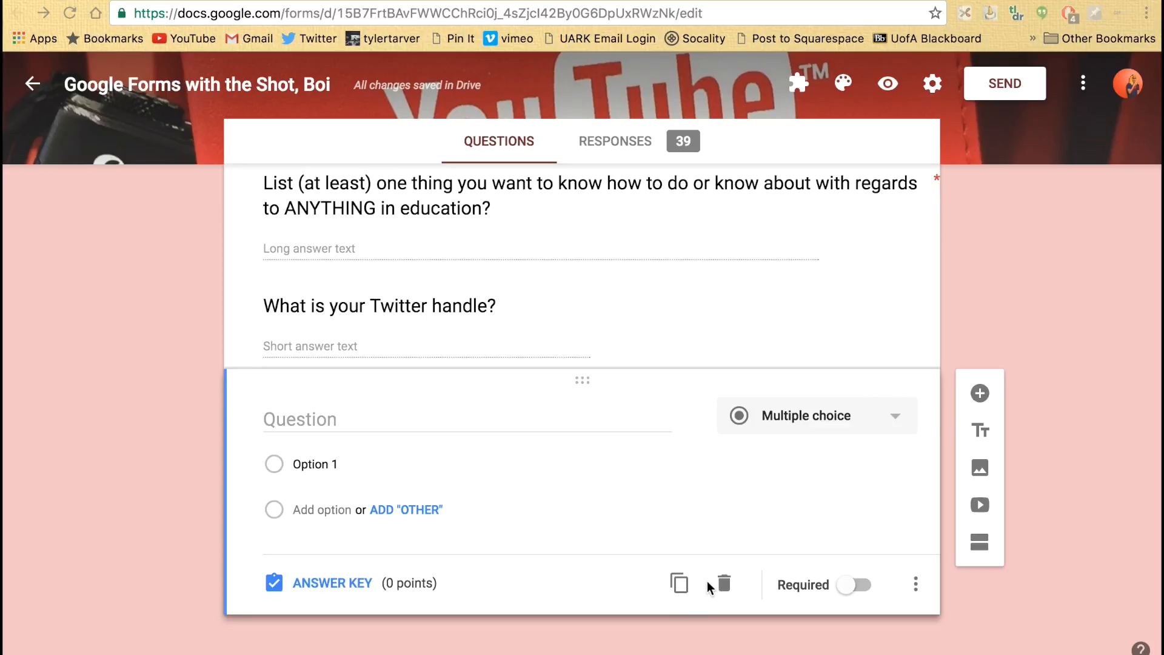
pyautogui.click(720, 583)
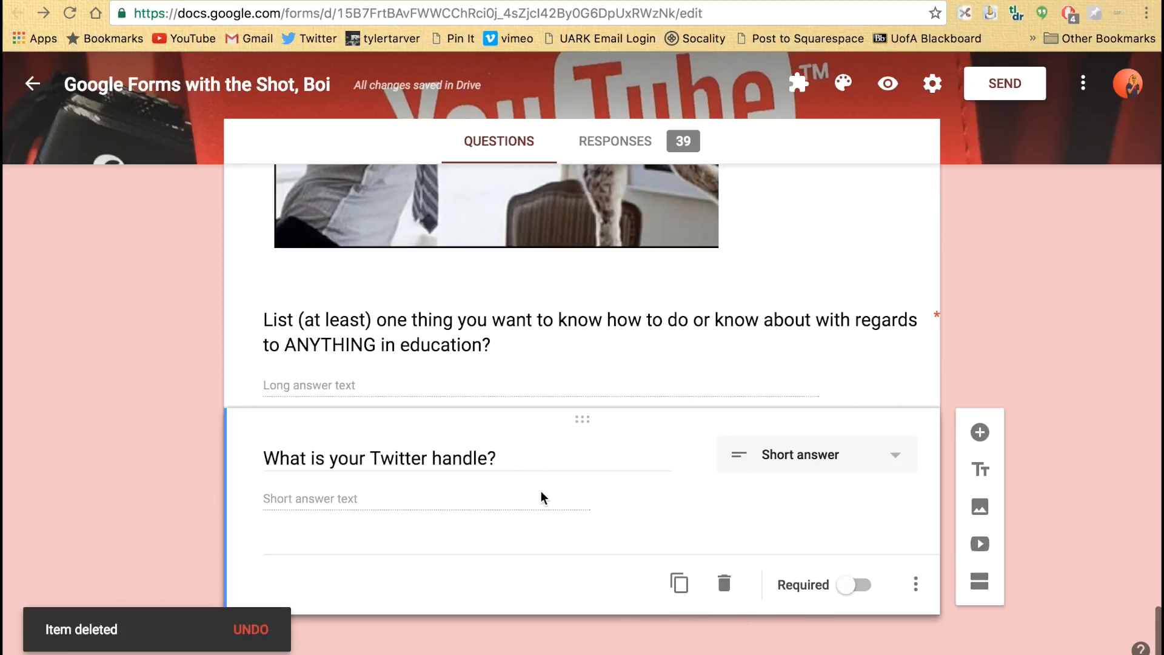
pyautogui.moveTo(303, 592)
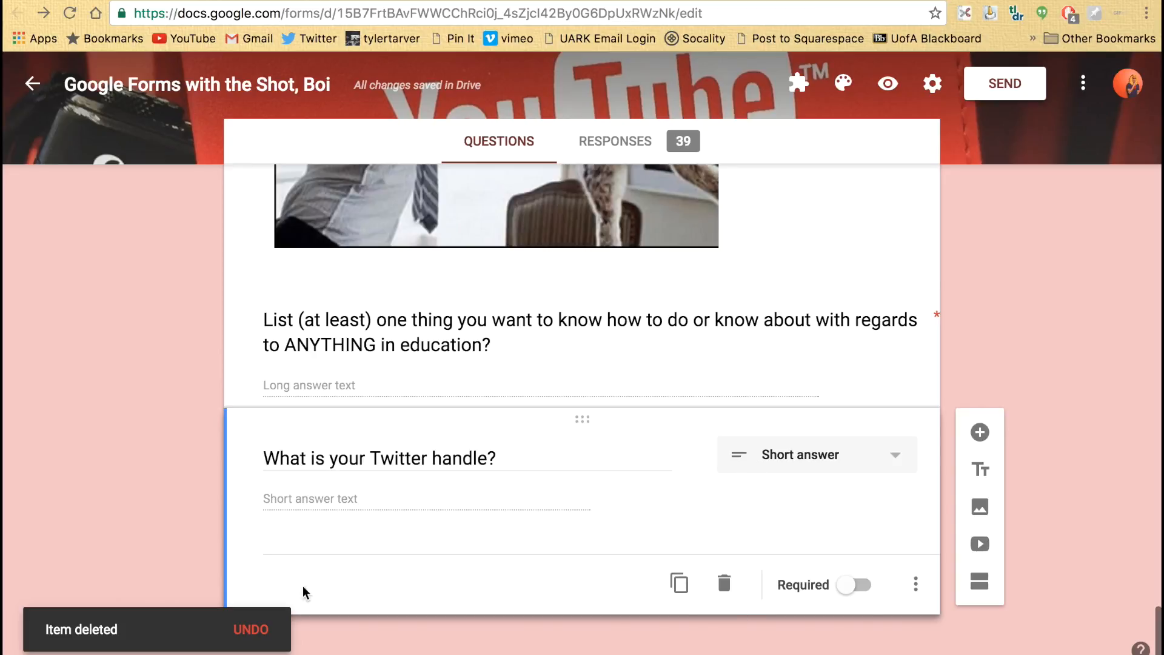
pyautogui.moveTo(980, 433)
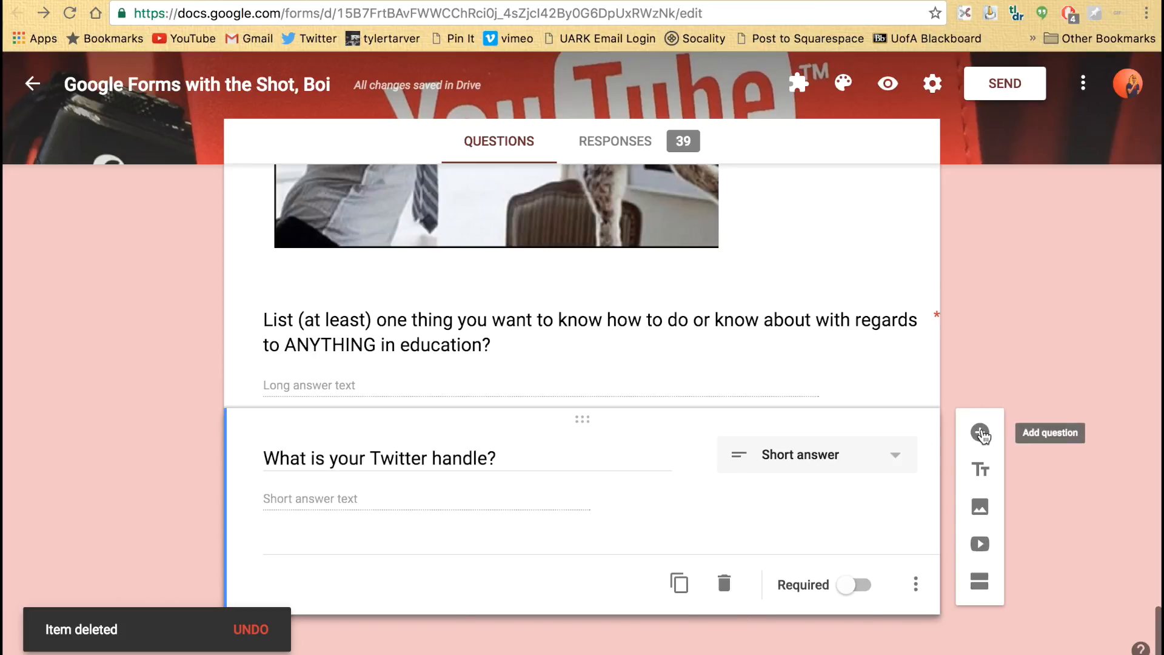
# Add a new multiple-choice question titled 'Solve this Multi-Step Equation'
pyautogui.click(979, 433)
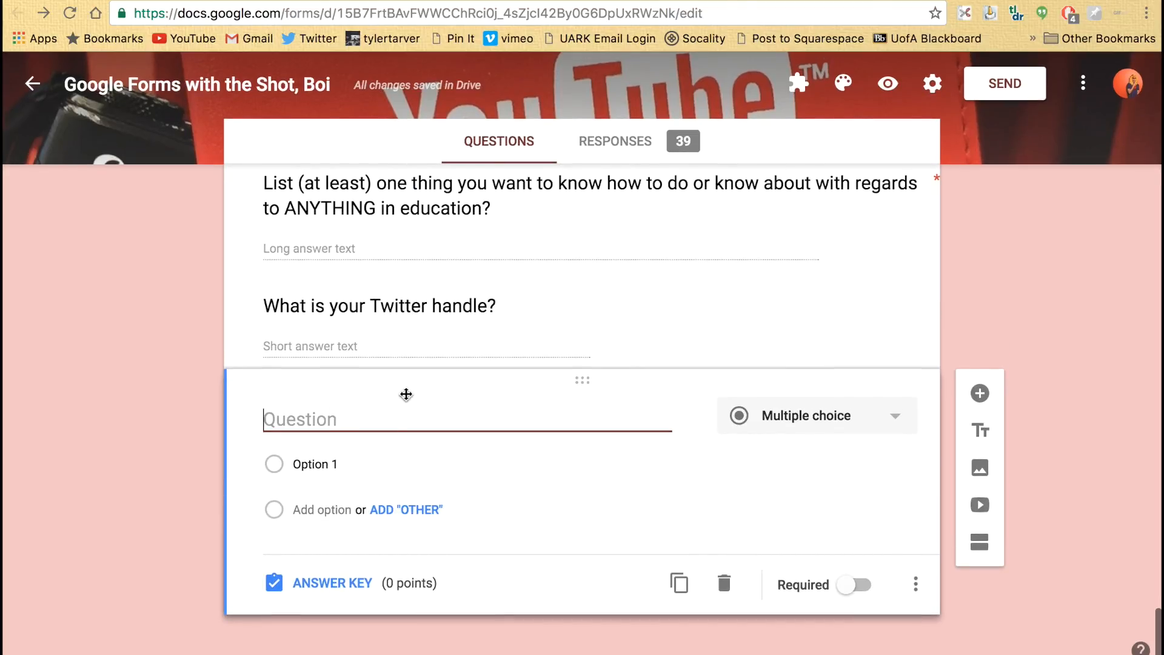
pyautogui.moveTo(619, 478)
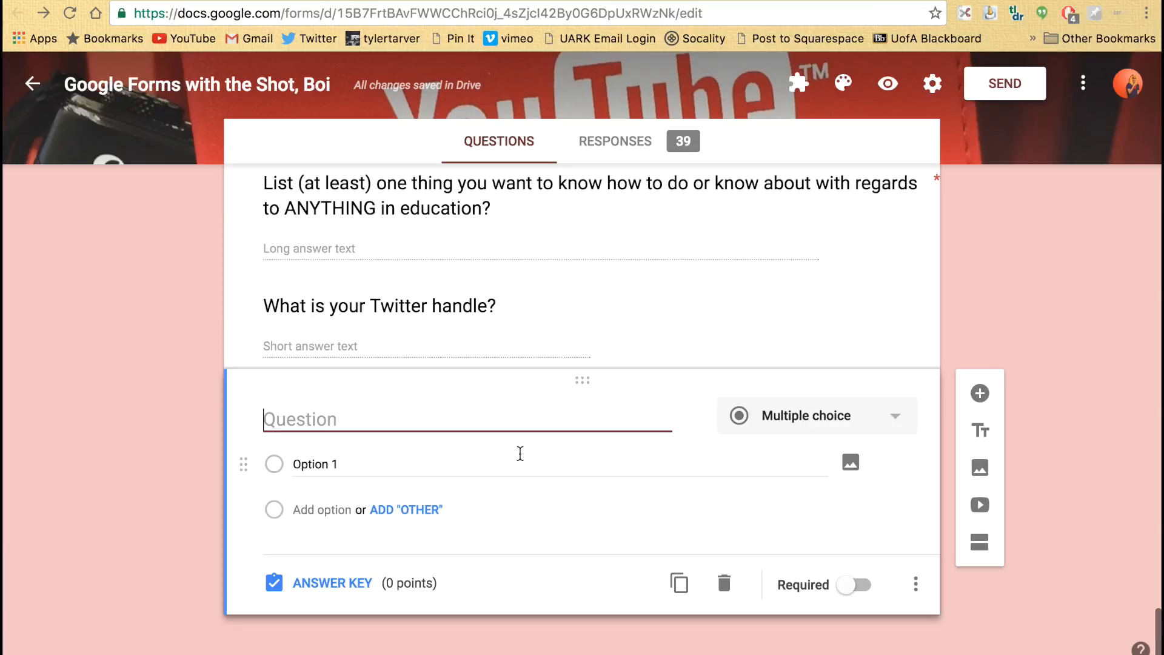
pyautogui.moveTo(677, 428)
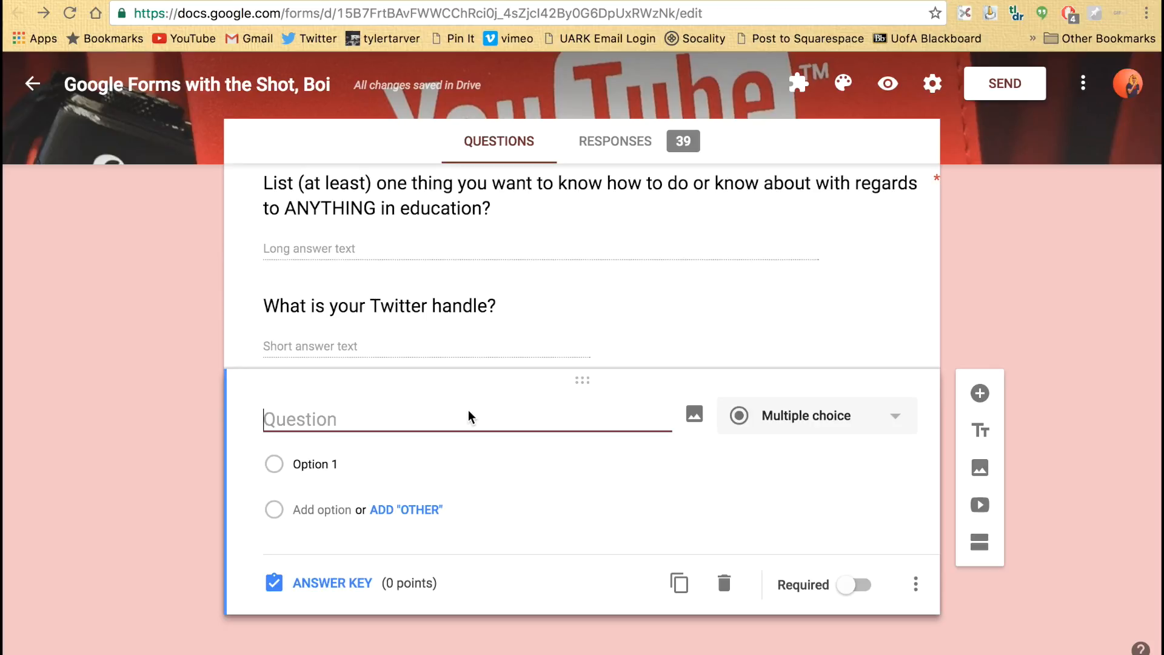
pyautogui.write('Solve this')
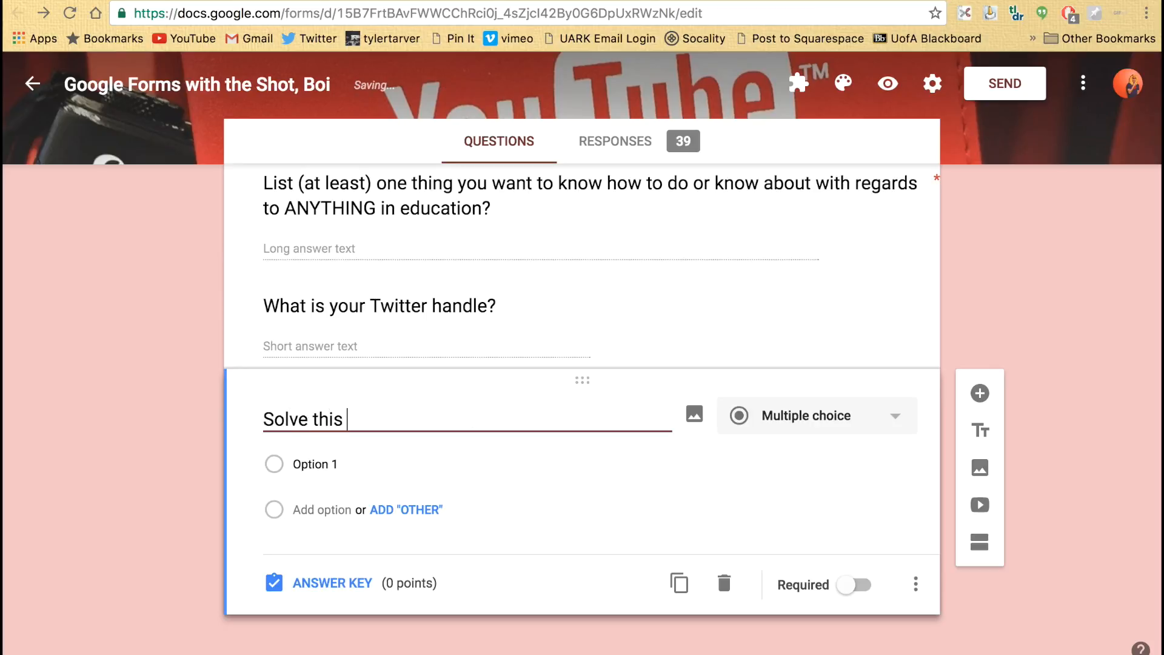
pyautogui.write('Multi=')
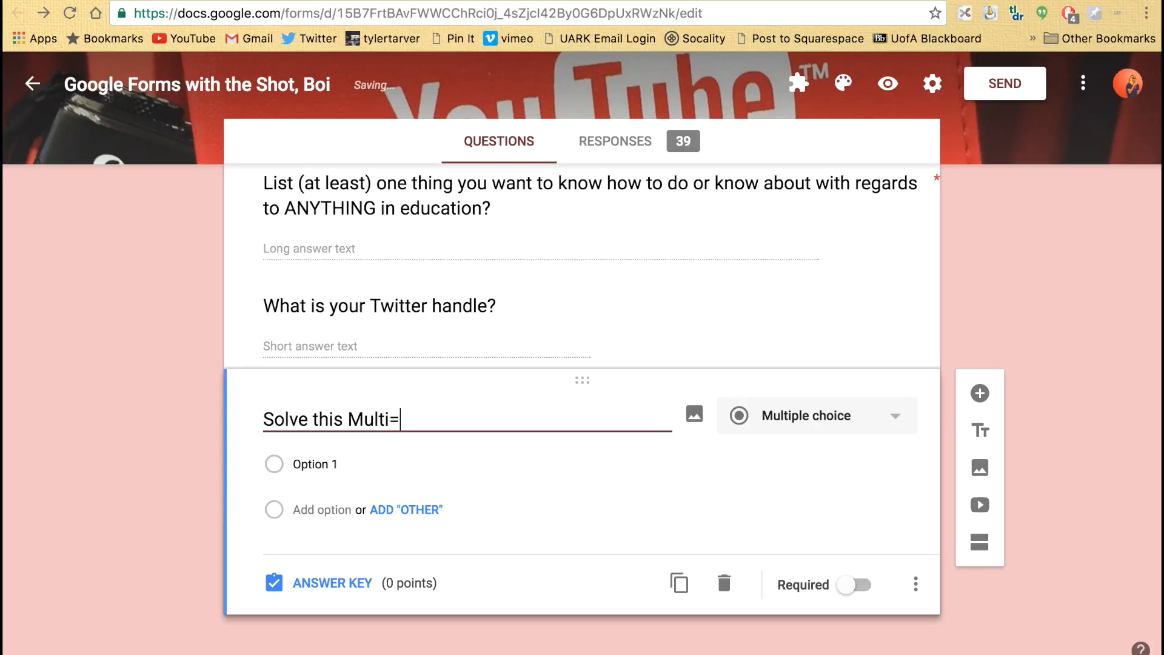
pyautogui.write('-Se')
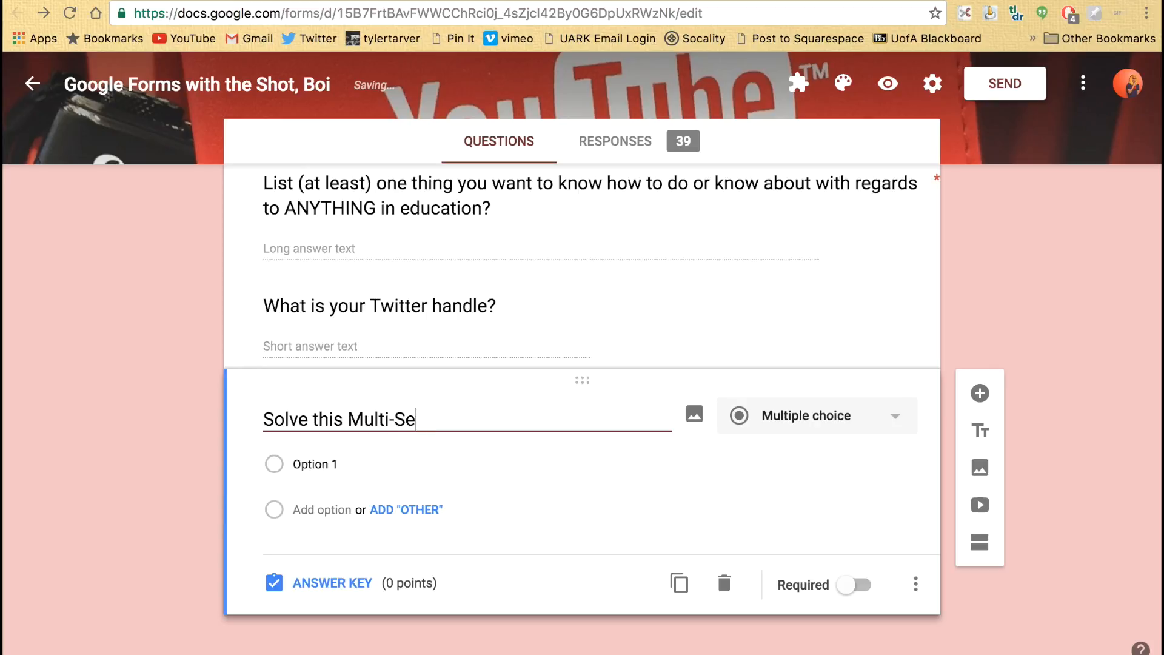
pyautogui.write('p E')
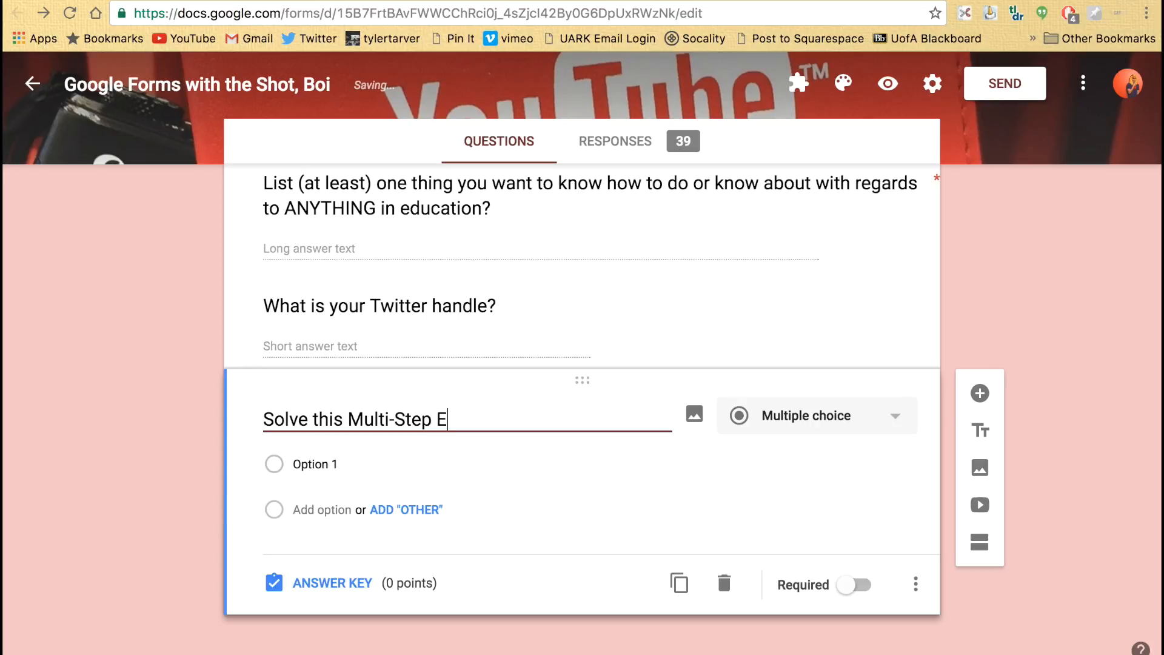
pyautogui.write('quation')
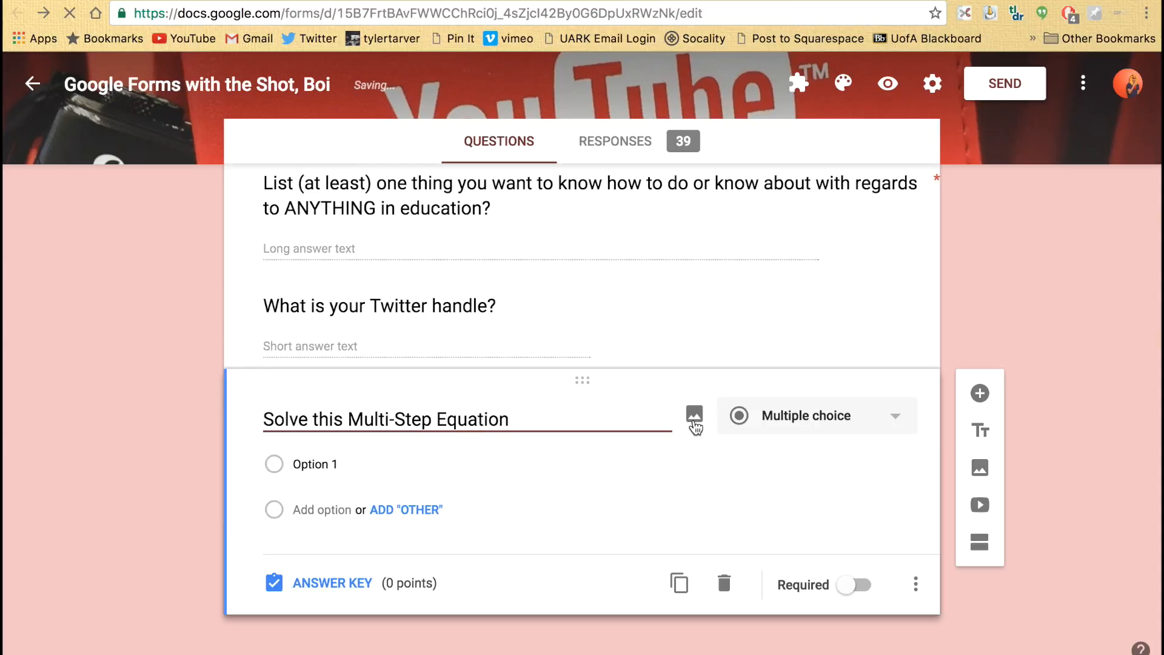
# Start inserting an image for the question, browsing the By URL, albums and Drive sources
pyautogui.click(694, 415)
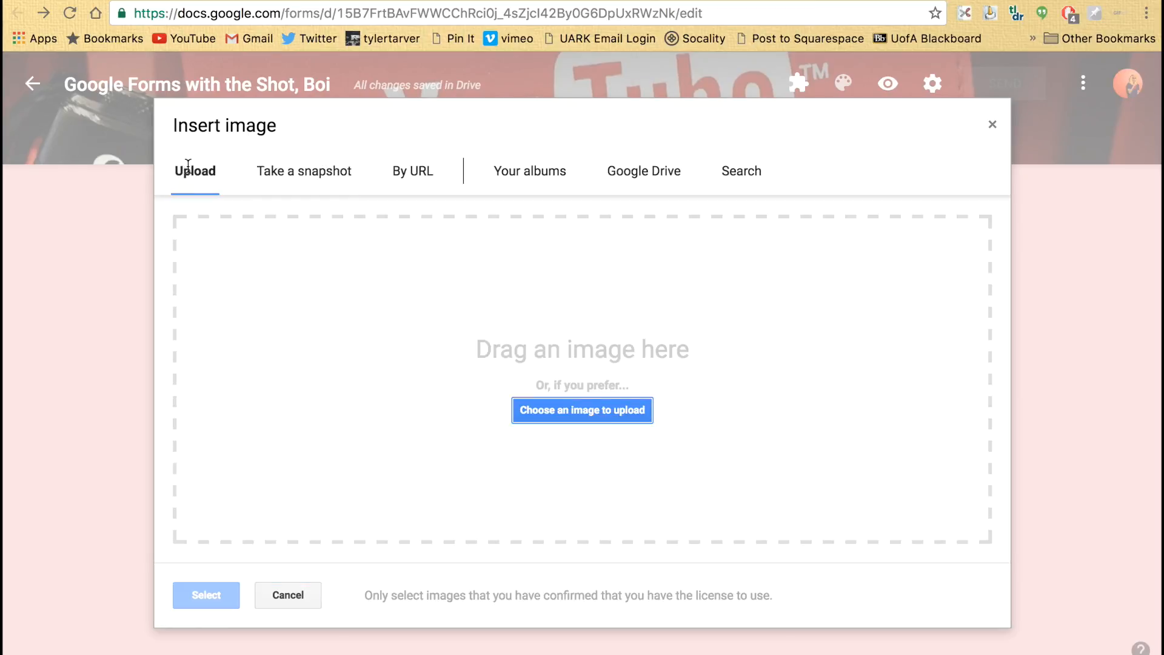
pyautogui.moveTo(246, 188)
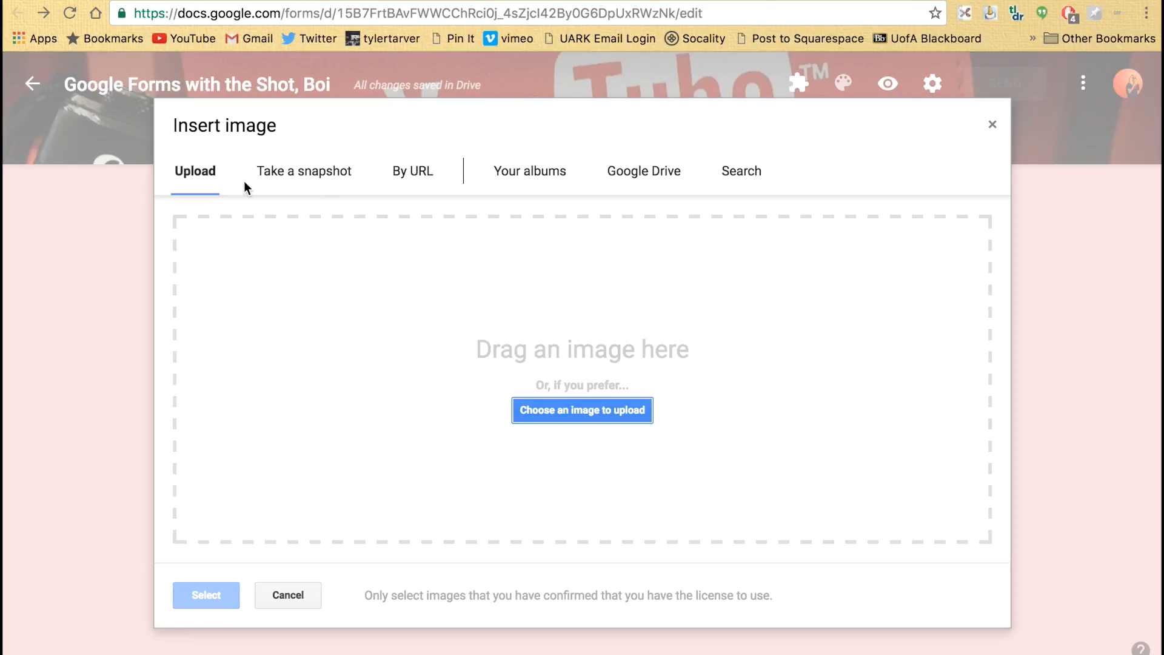
pyautogui.moveTo(303, 180)
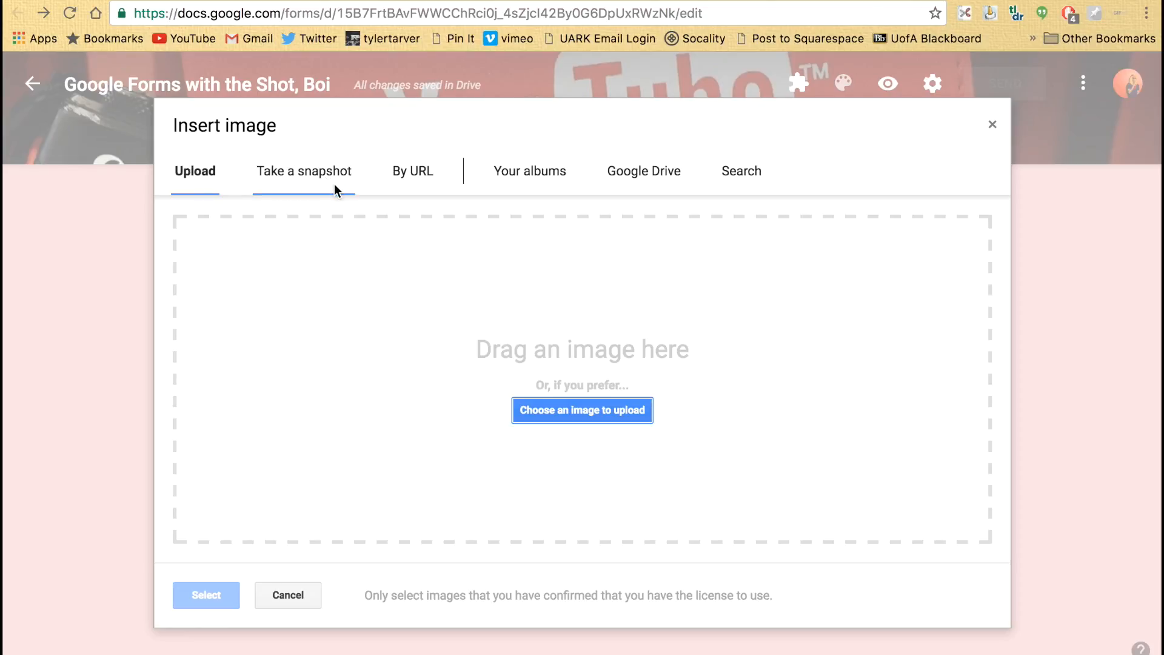
pyautogui.moveTo(342, 184)
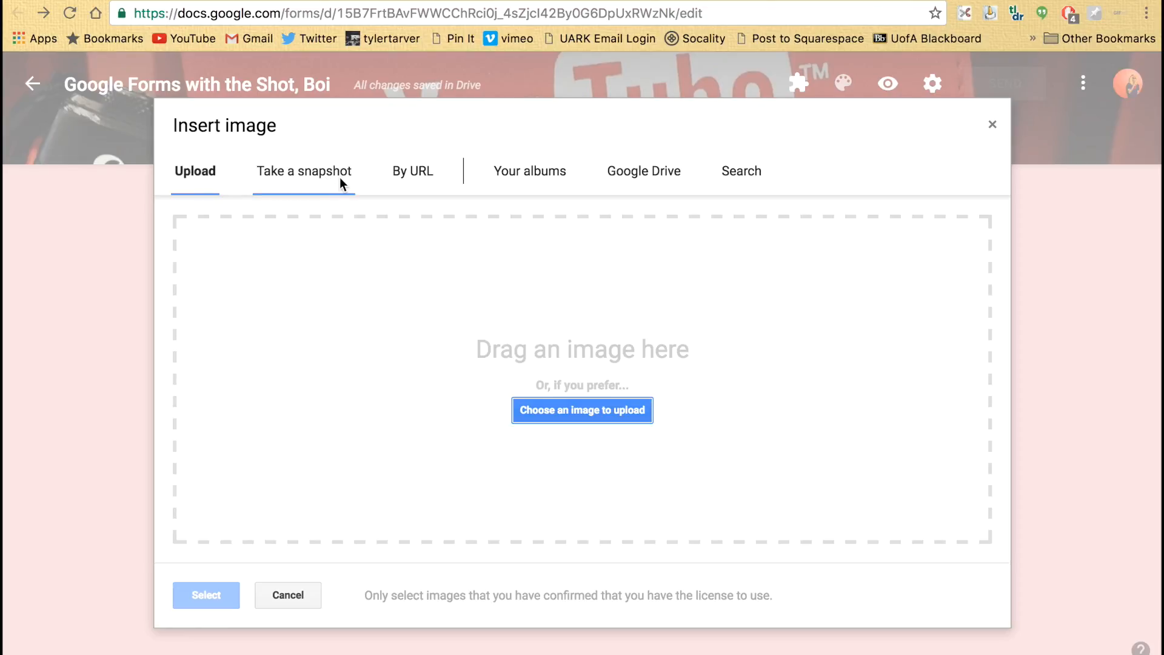
pyautogui.click(412, 171)
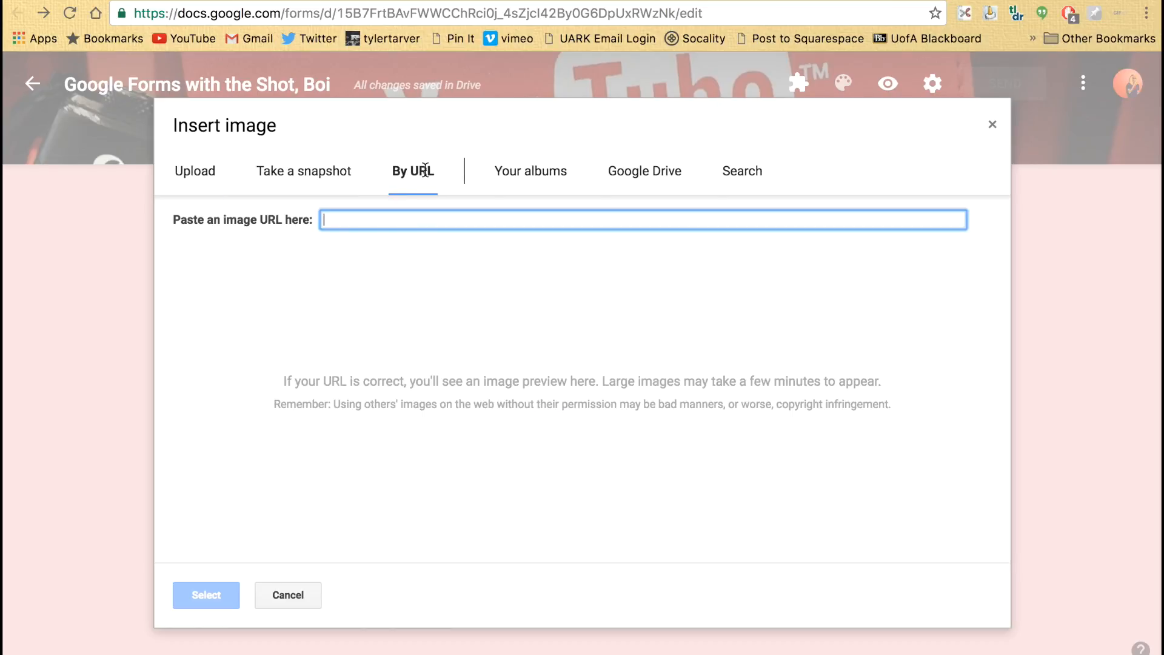
pyautogui.moveTo(558, 107)
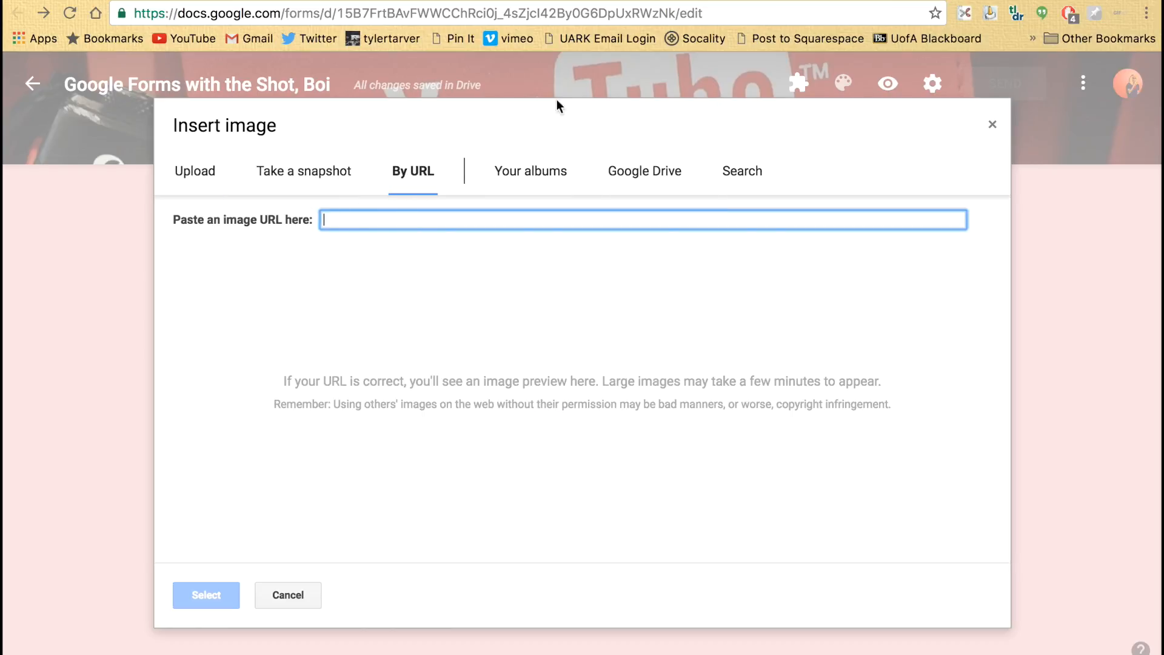
pyautogui.moveTo(530, 178)
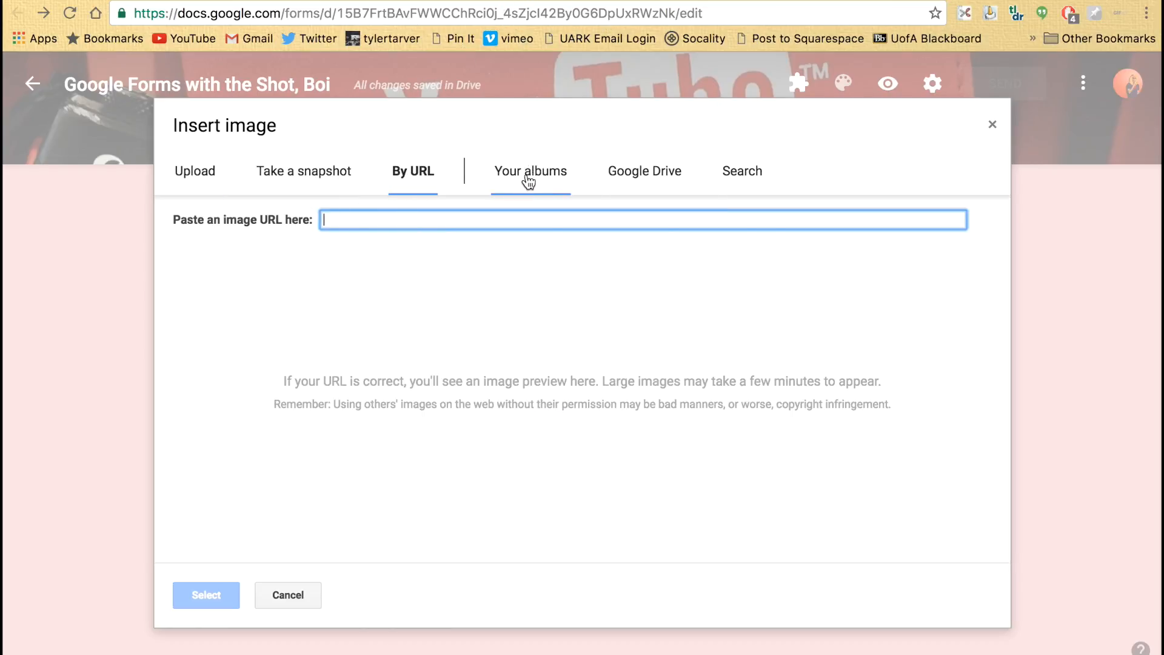
pyautogui.click(530, 171)
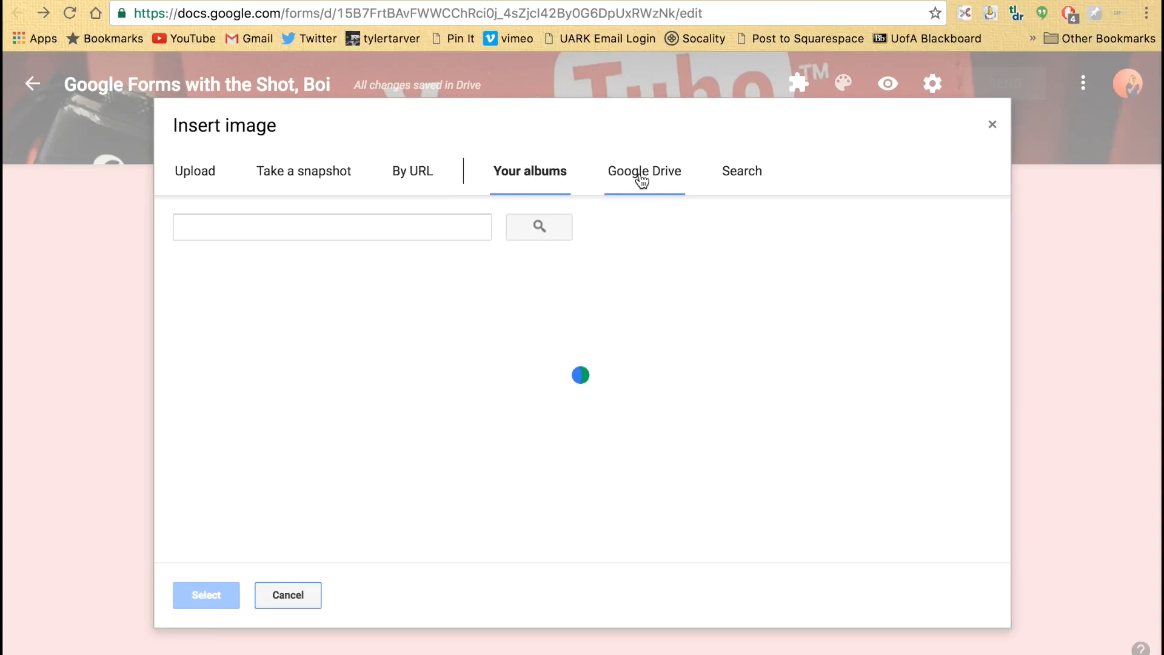
pyautogui.click(644, 171)
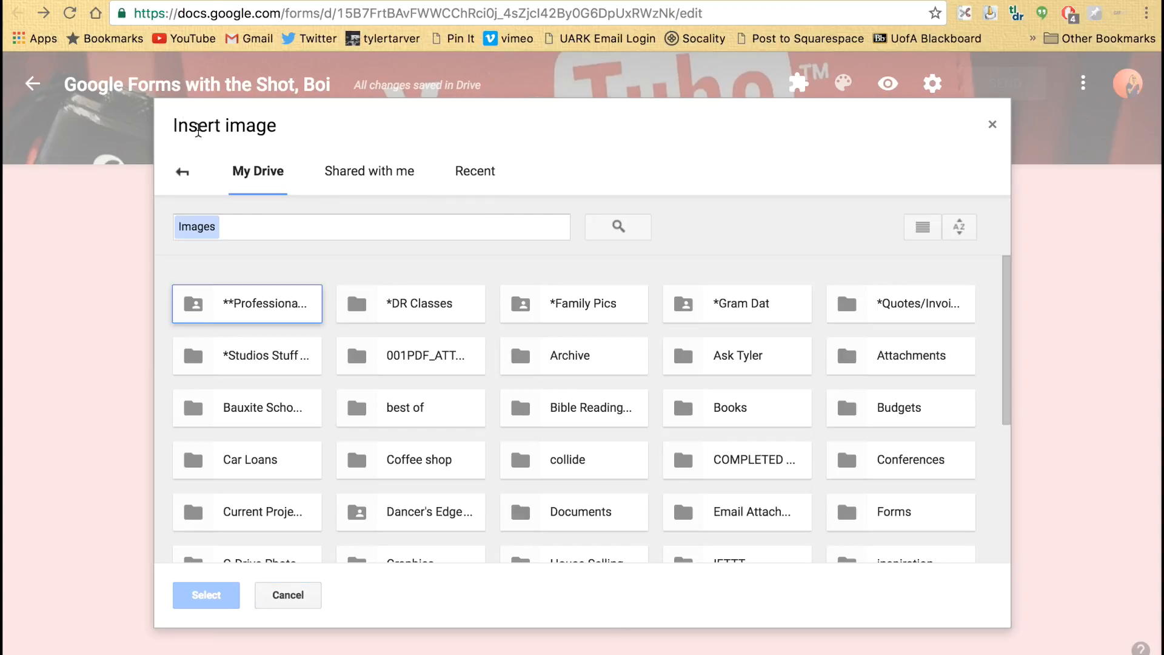
pyautogui.click(195, 171)
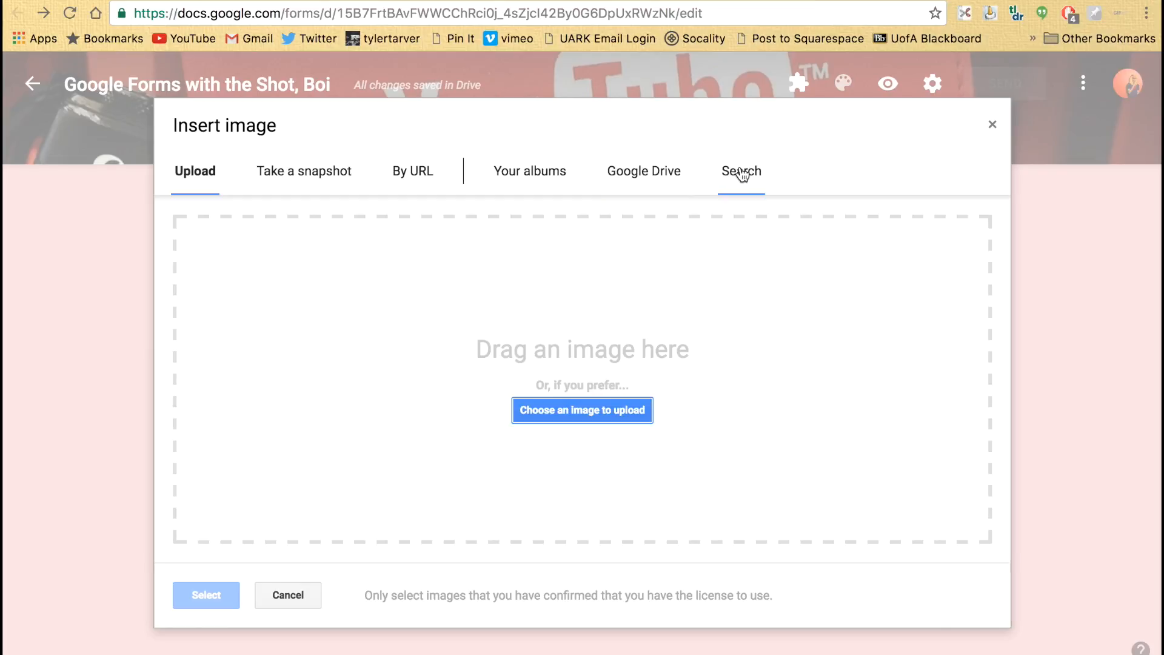
# Search the web image finder for 'multi step equation example' pictures
pyautogui.click(739, 171)
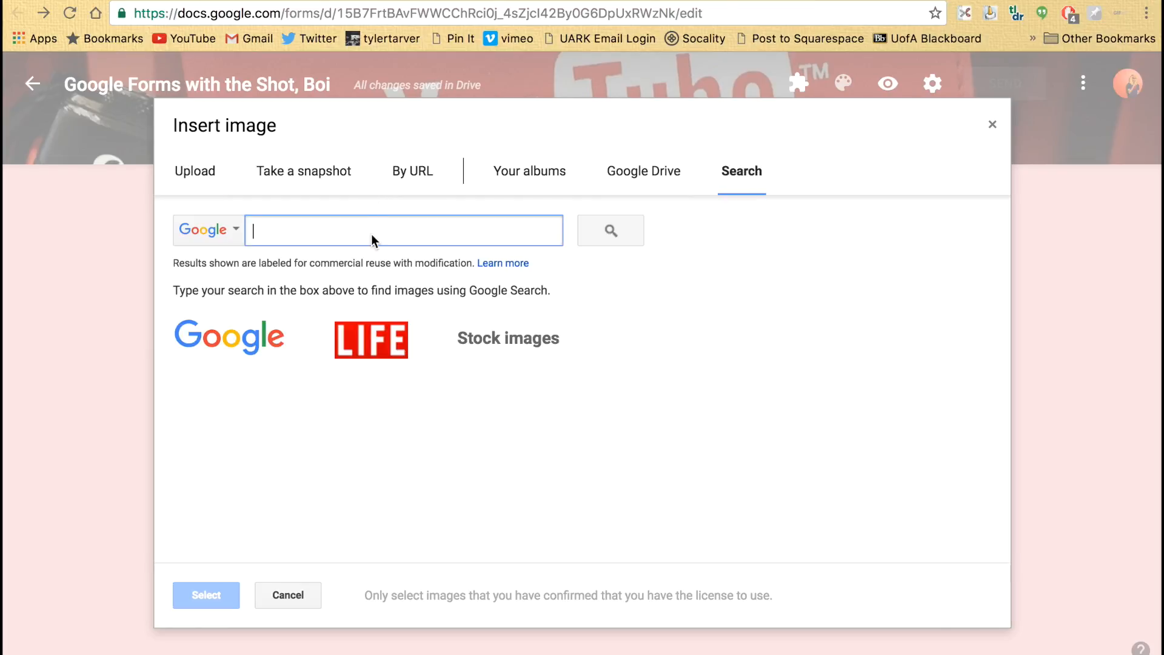
pyautogui.write('mt')
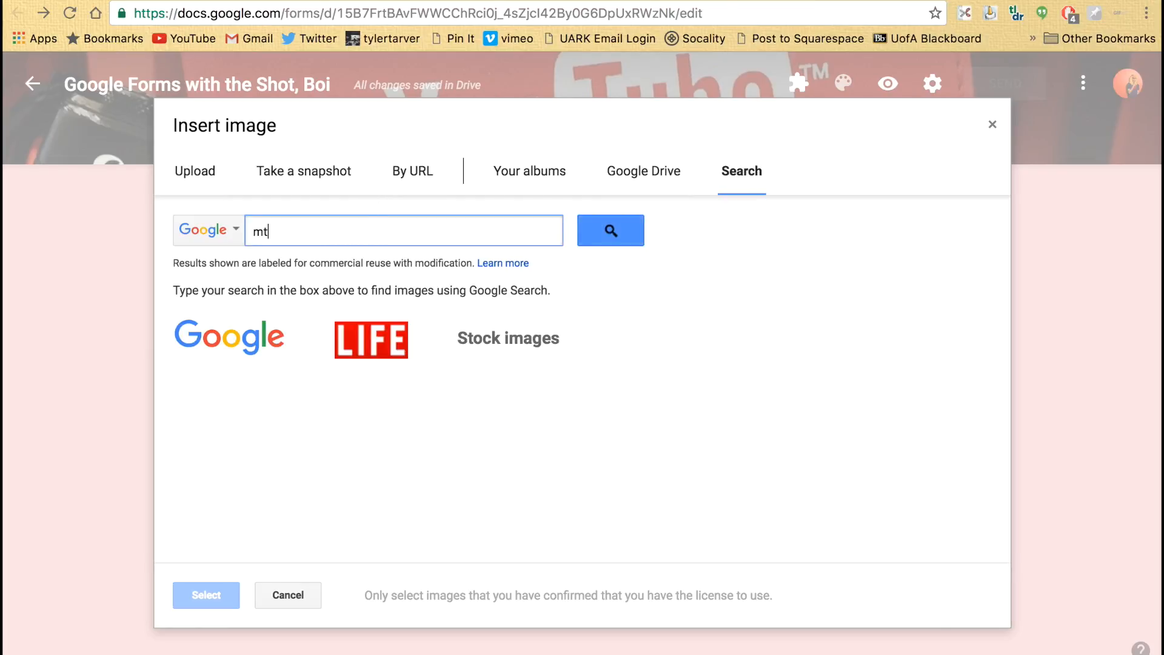
pyautogui.write('multi step')
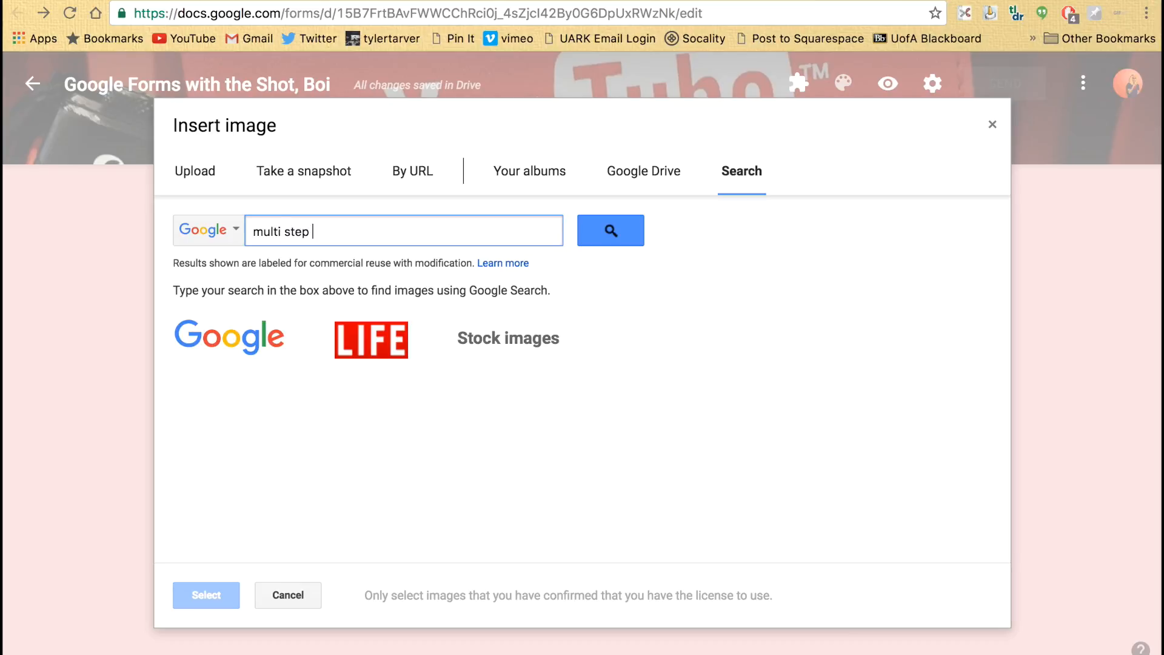
pyautogui.write('equation')
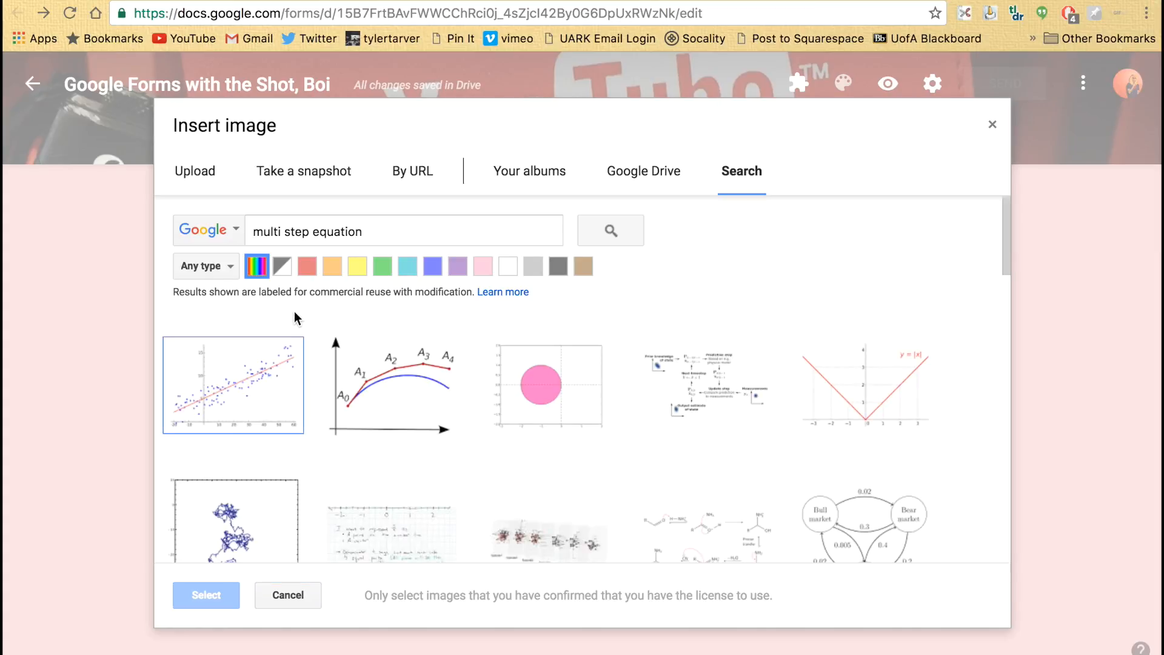
pyautogui.scroll(-3)
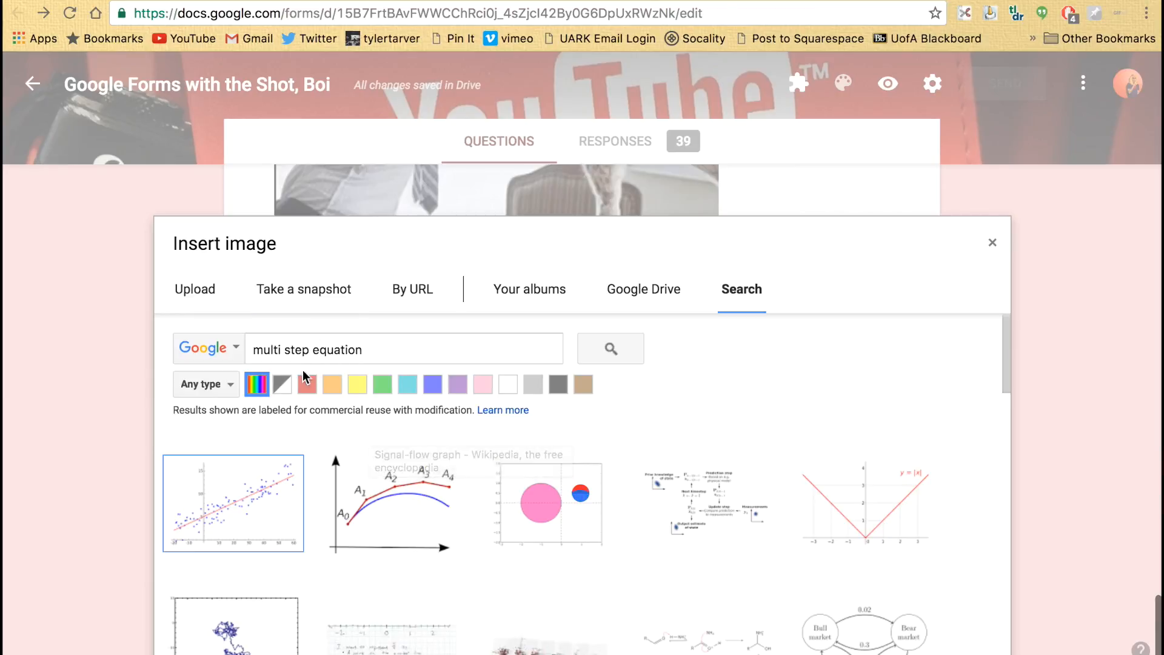
pyautogui.click(404, 350)
pyautogui.write('-')
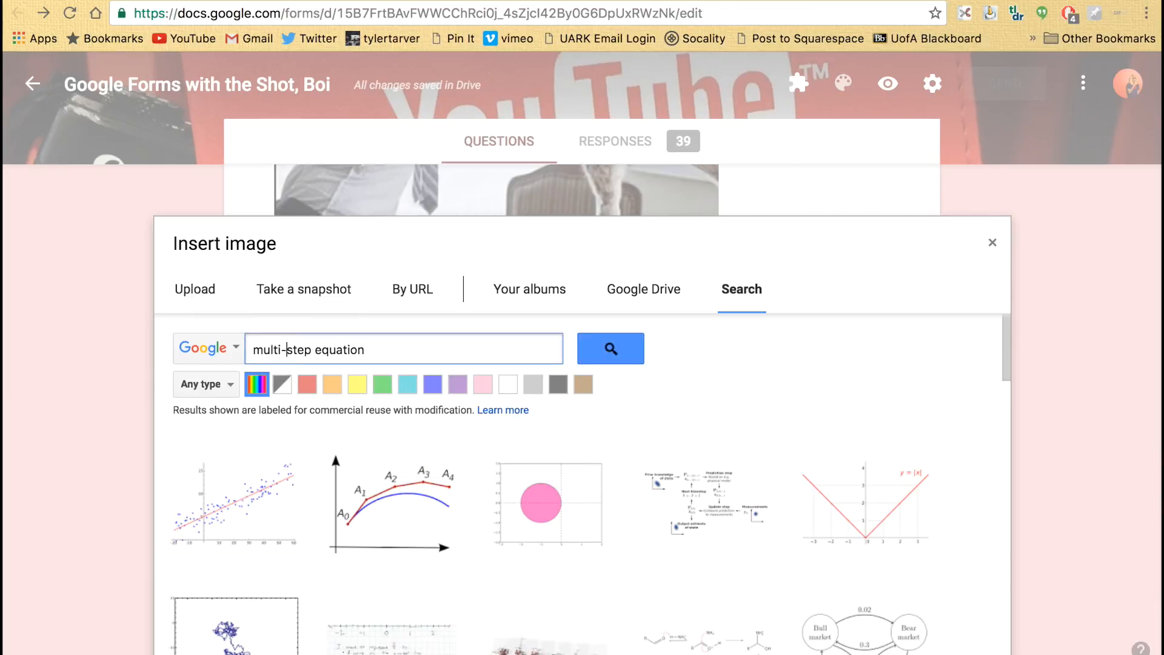
pyautogui.write('example')
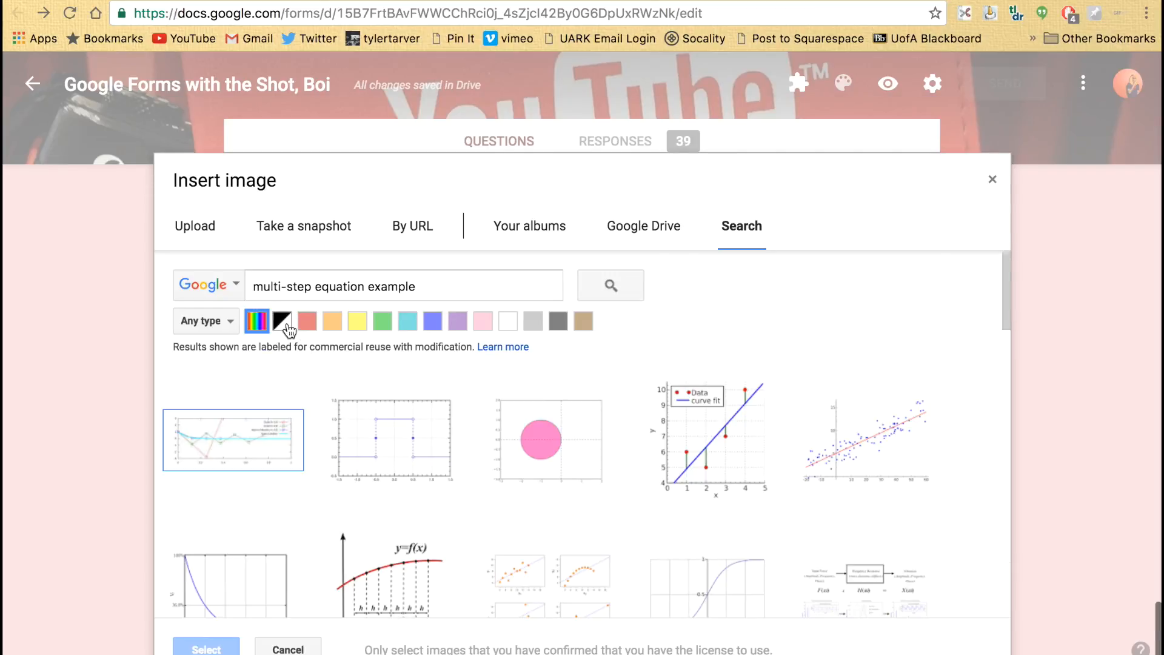
# Try black-and-white, red and orange colour filters, clear them, then restrict results to photos
pyautogui.click(281, 320)
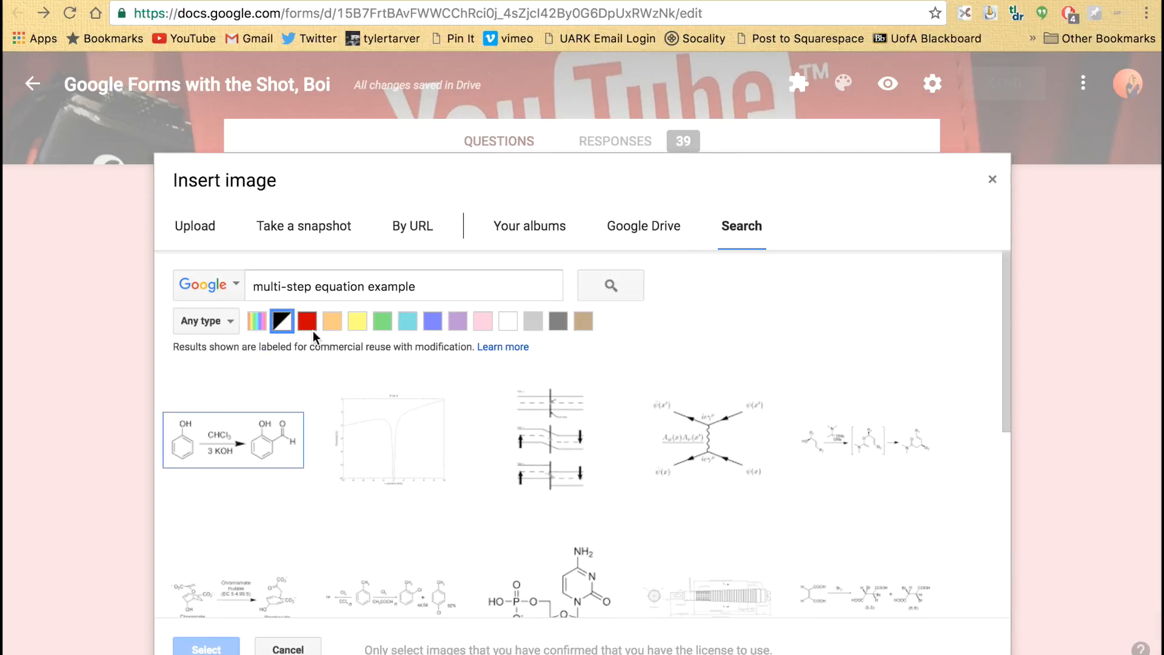
pyautogui.click(307, 320)
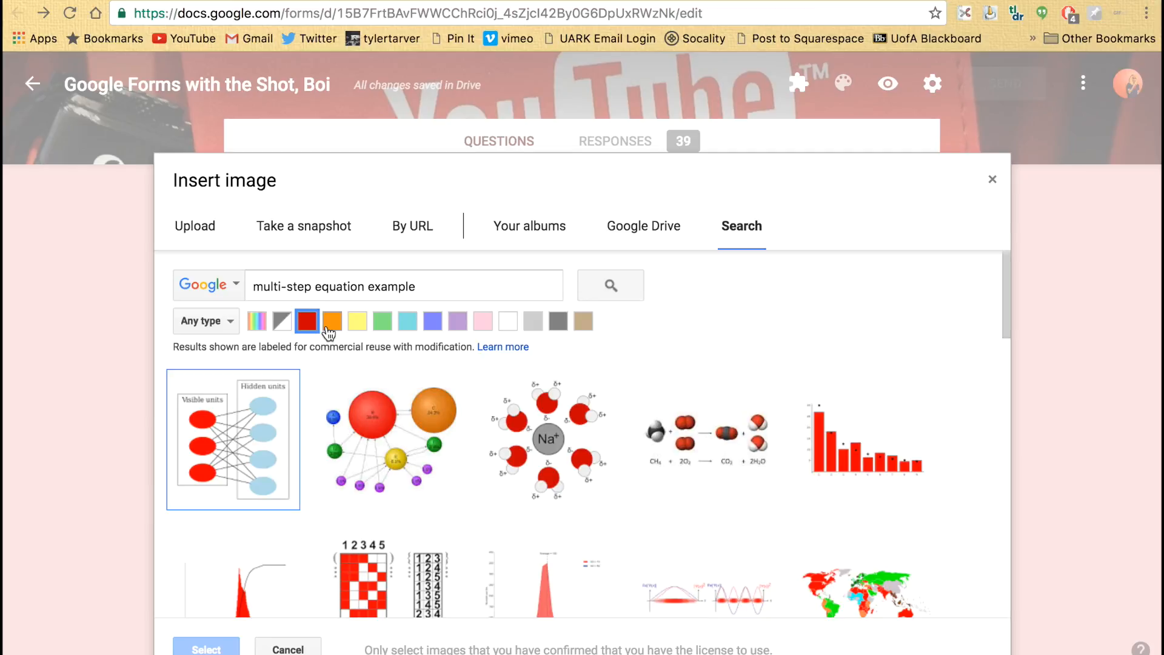
pyautogui.click(331, 320)
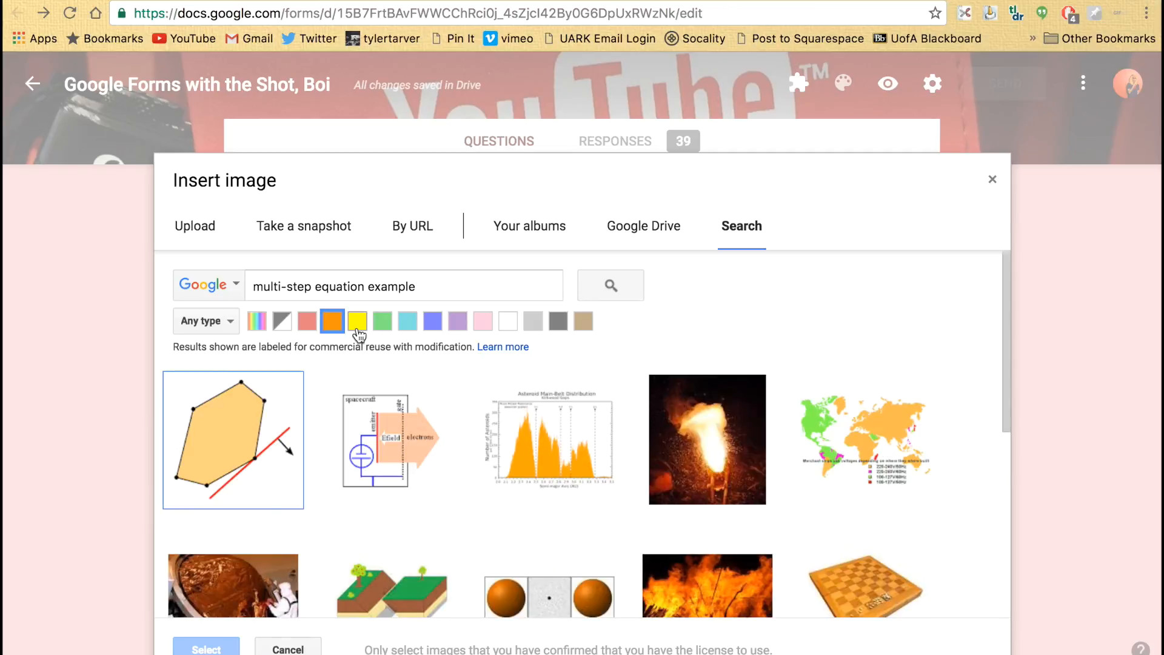
pyautogui.click(256, 320)
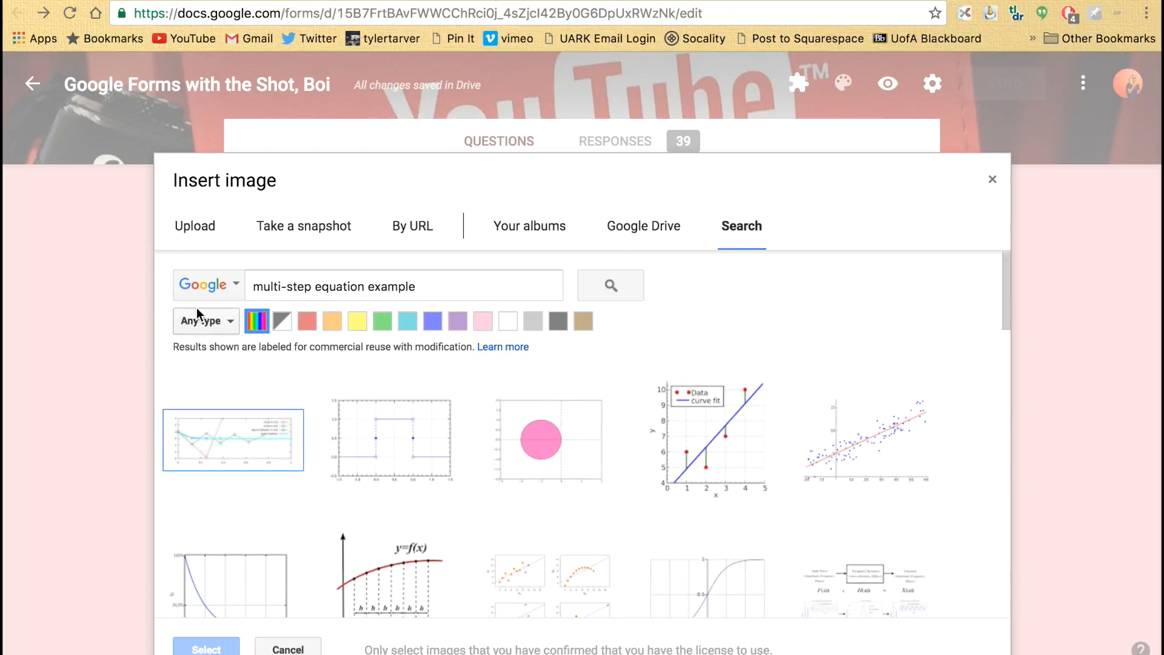
pyautogui.click(205, 320)
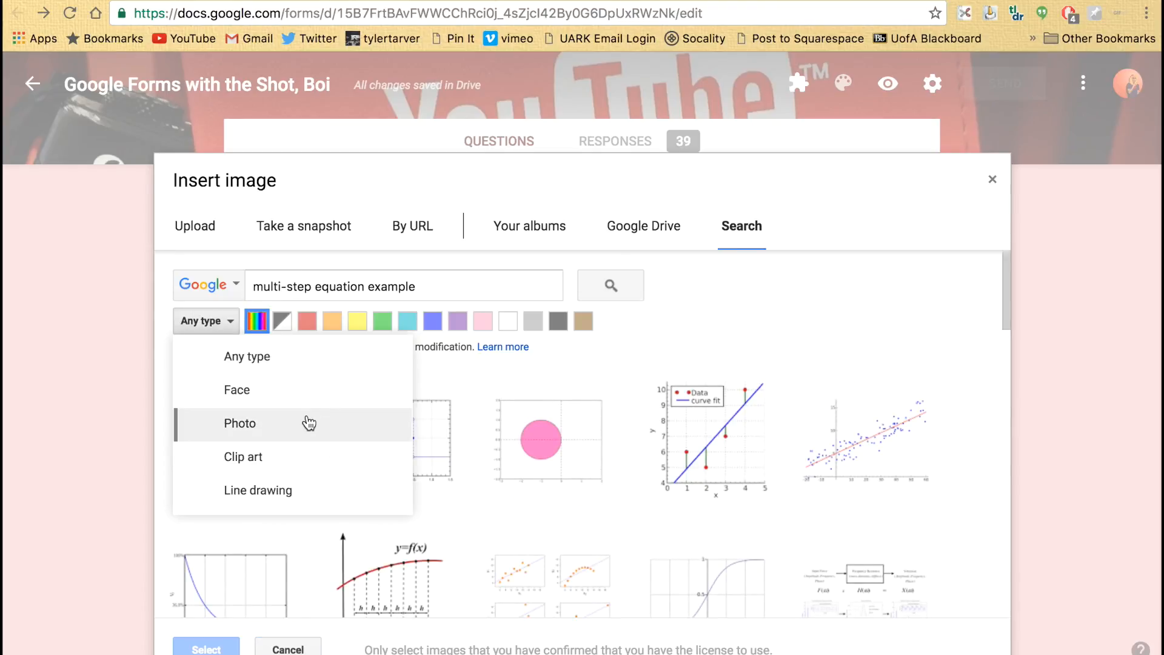
pyautogui.click(239, 424)
pyautogui.write('mutl')
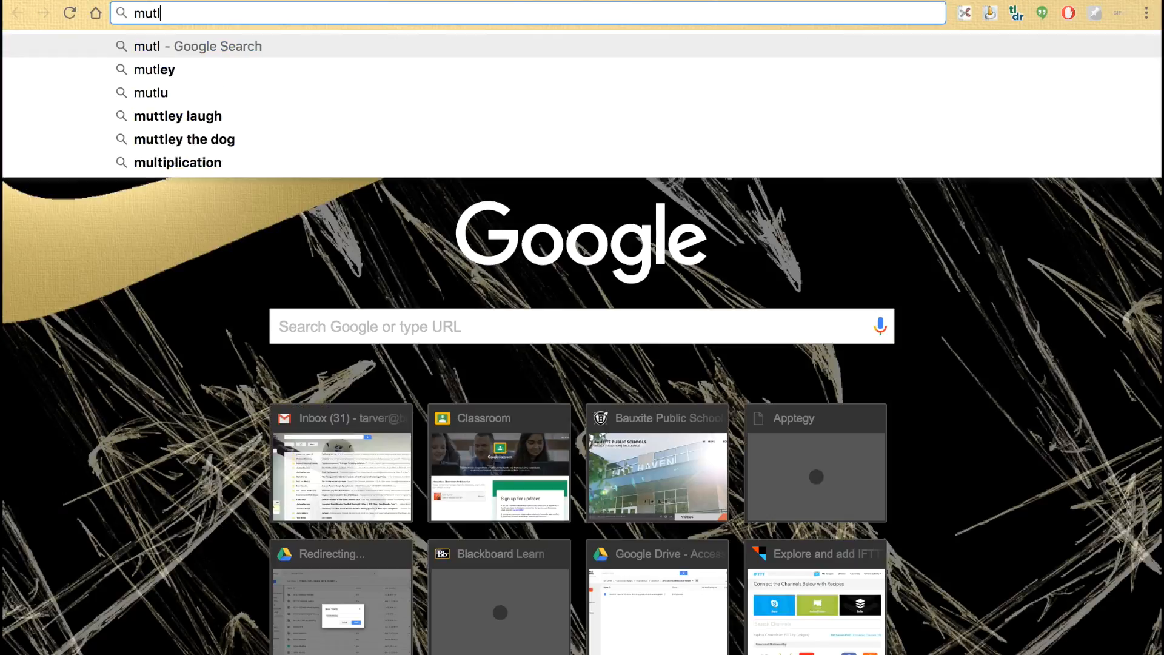
# Find the handwritten 3x+4=2x-7 Homework image in Google Images and return to the form
pyautogui.press('Backspace')
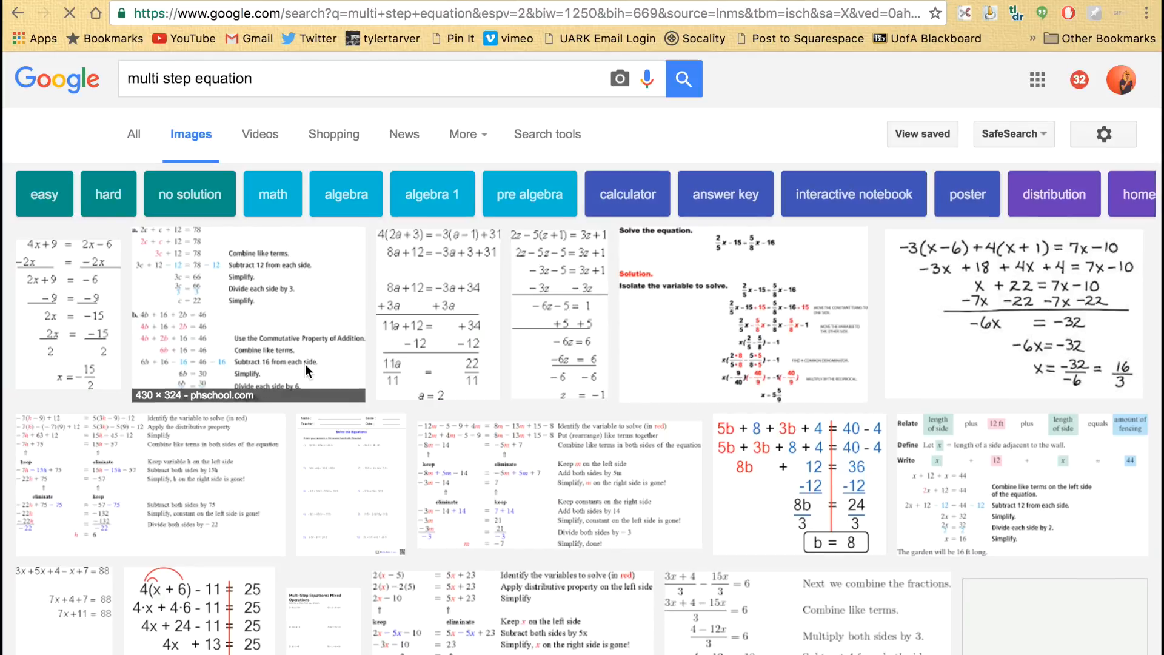
pyautogui.scroll(-3)
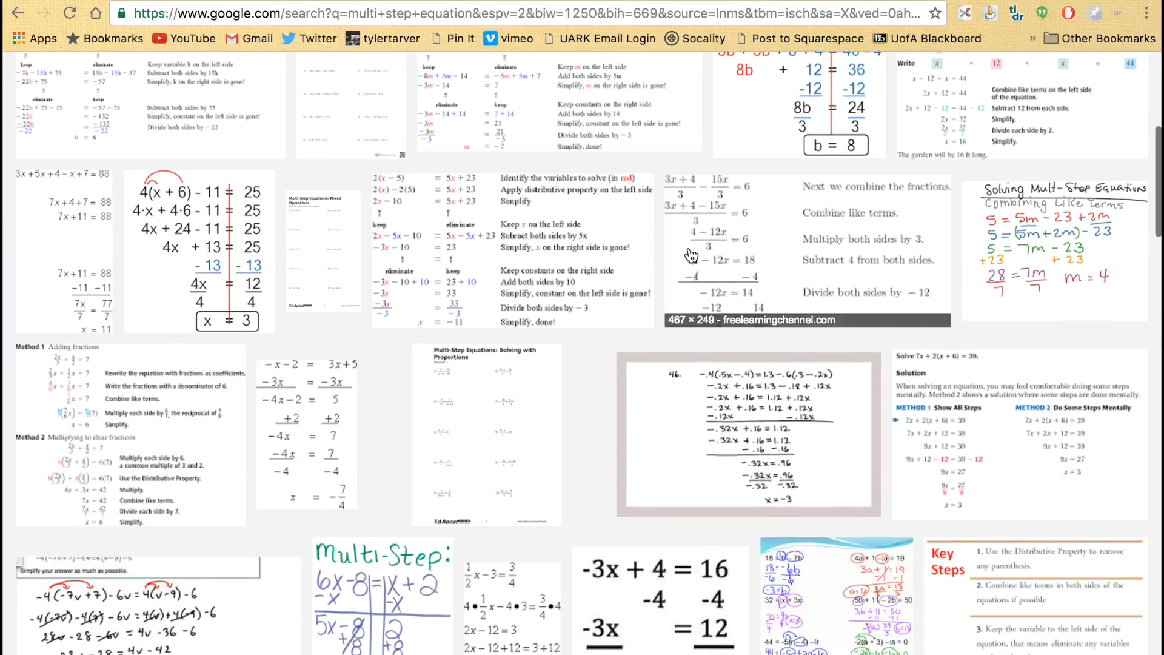
pyautogui.scroll(-3)
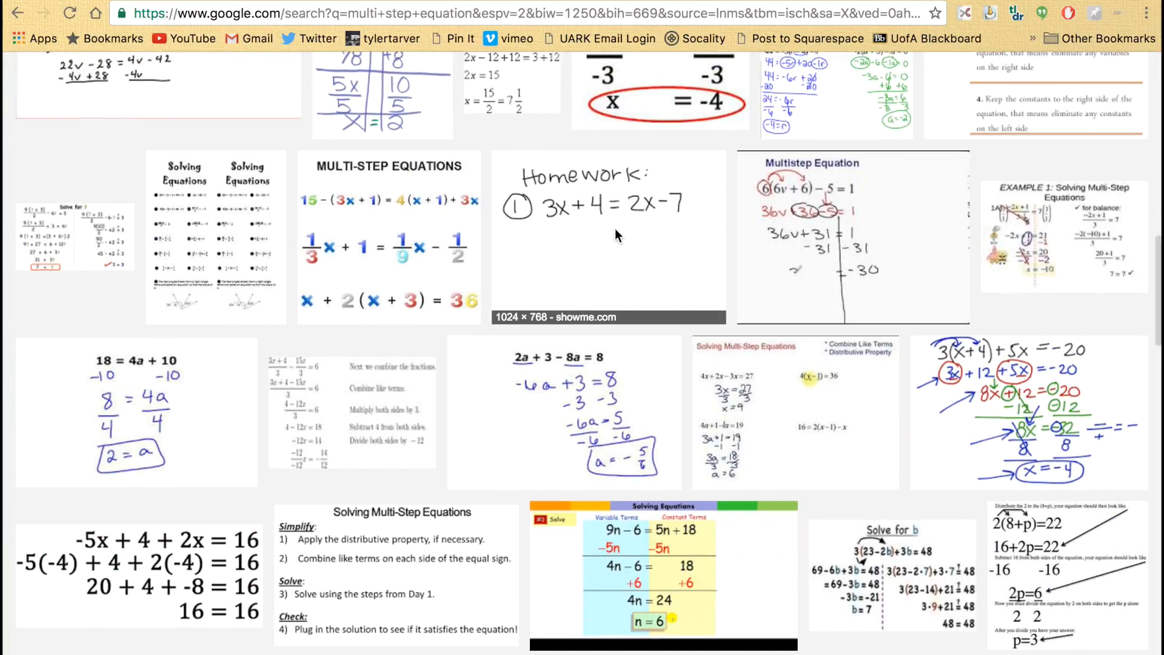
pyautogui.click(607, 235)
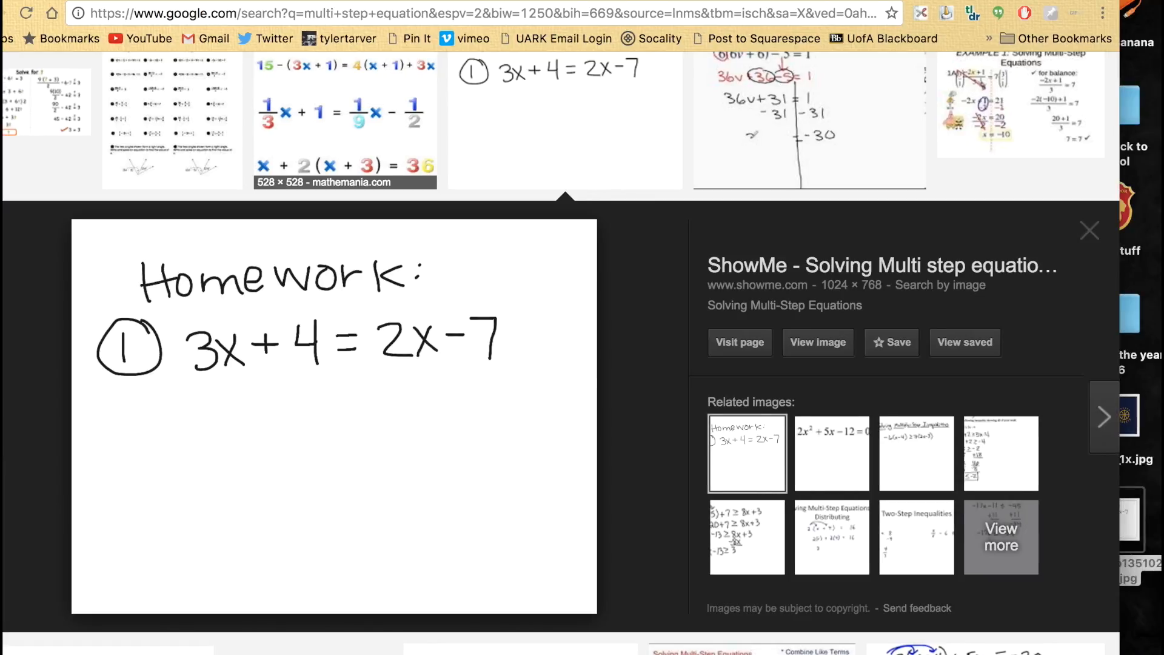
pyautogui.click(1089, 230)
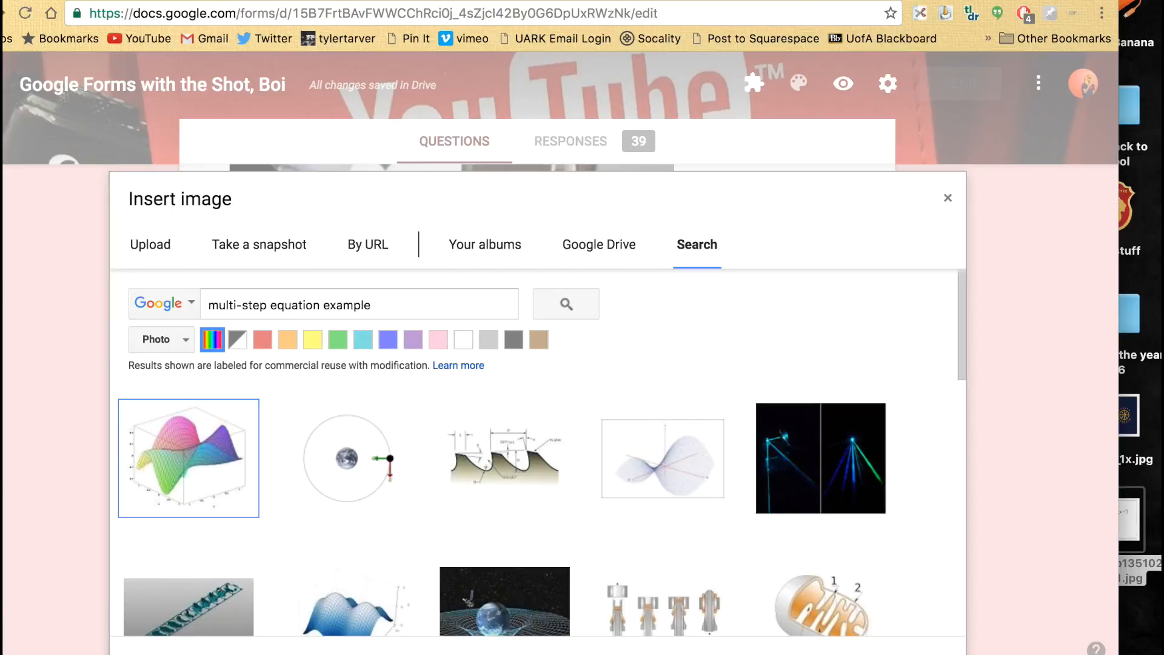
# Cancel the image search and drag the Homework 3x+4=2x-7 image into the question
pyautogui.click(150, 244)
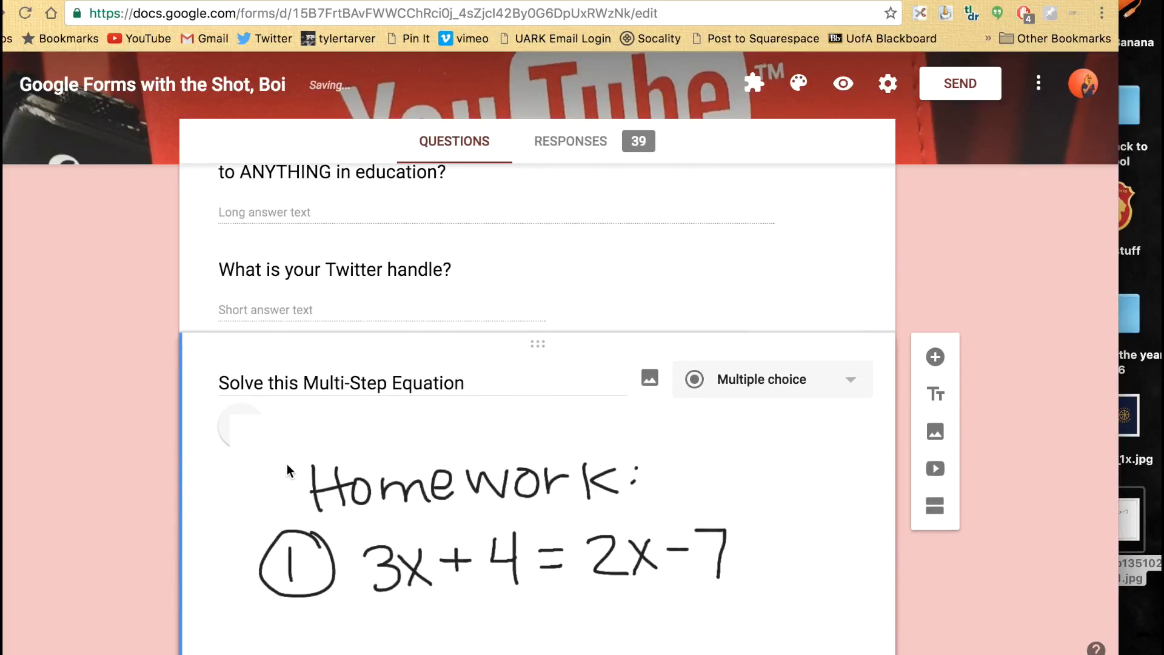
pyautogui.scroll(-3)
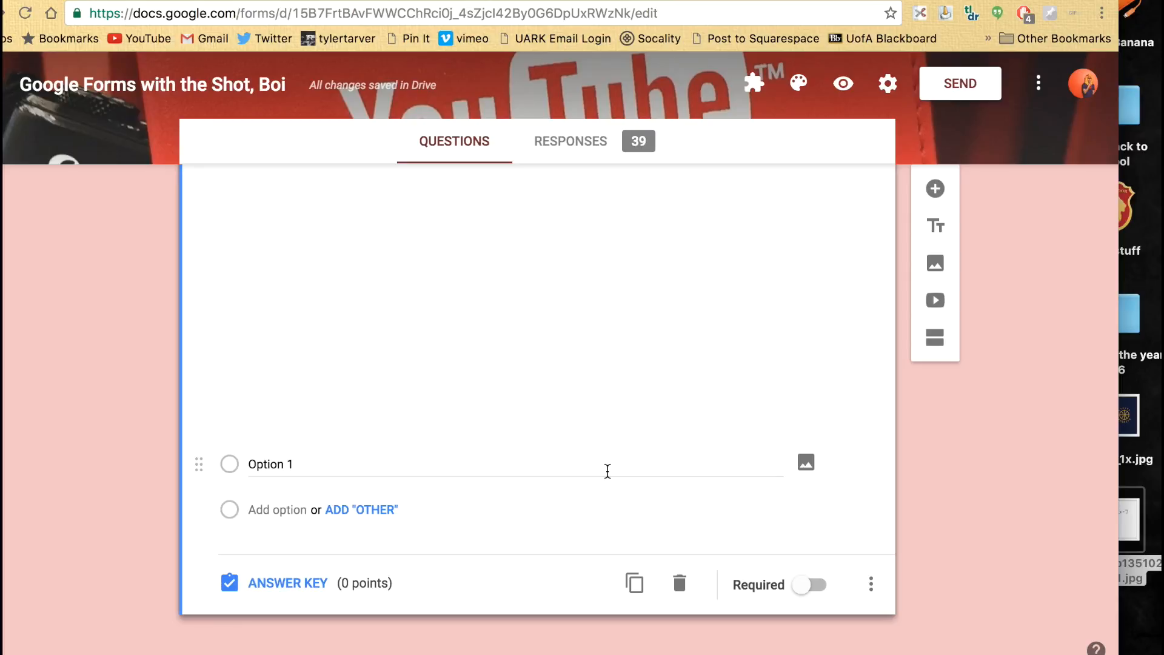
pyautogui.moveTo(804, 462)
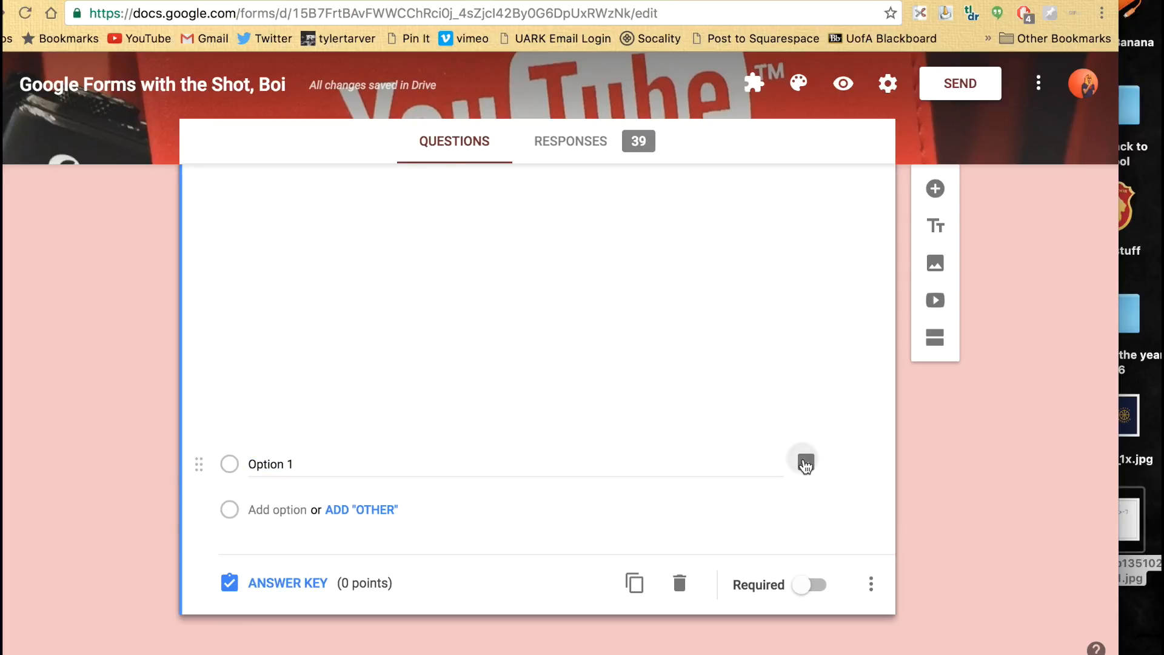
pyautogui.click(802, 459)
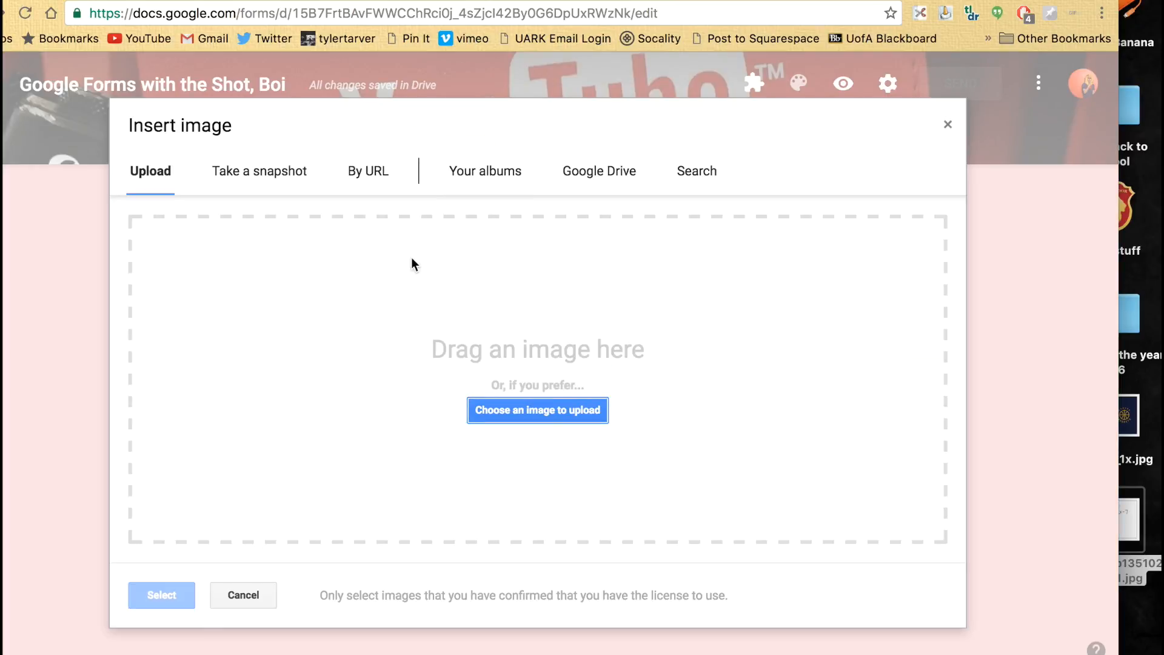
pyautogui.moveTo(416, 261)
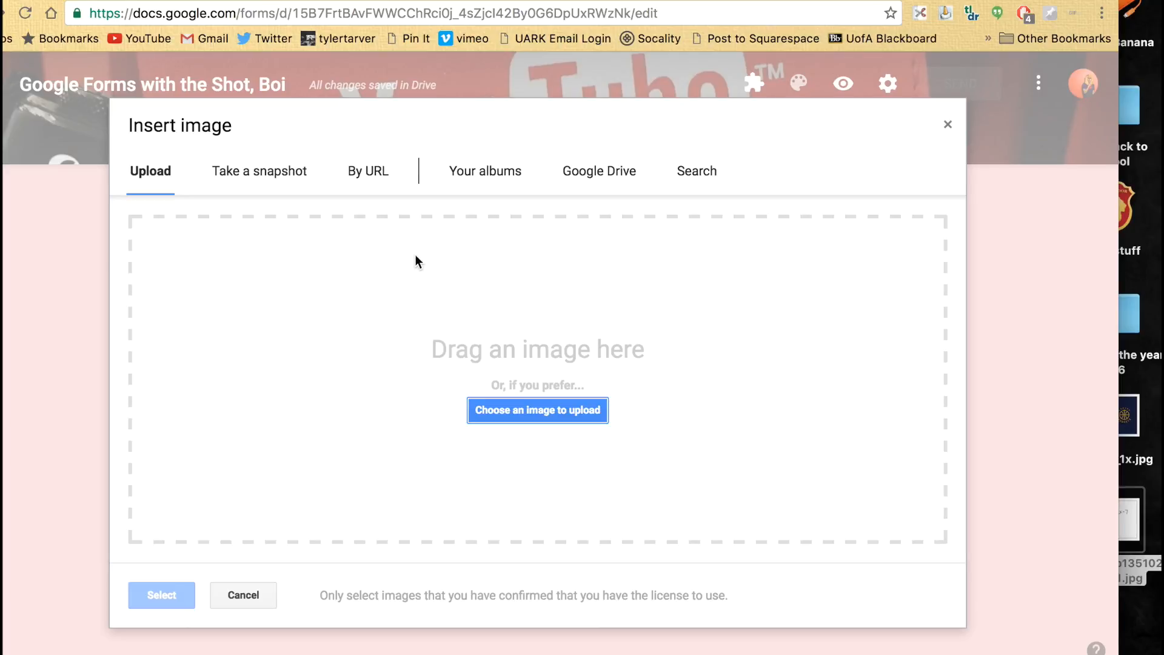
pyautogui.moveTo(259, 179)
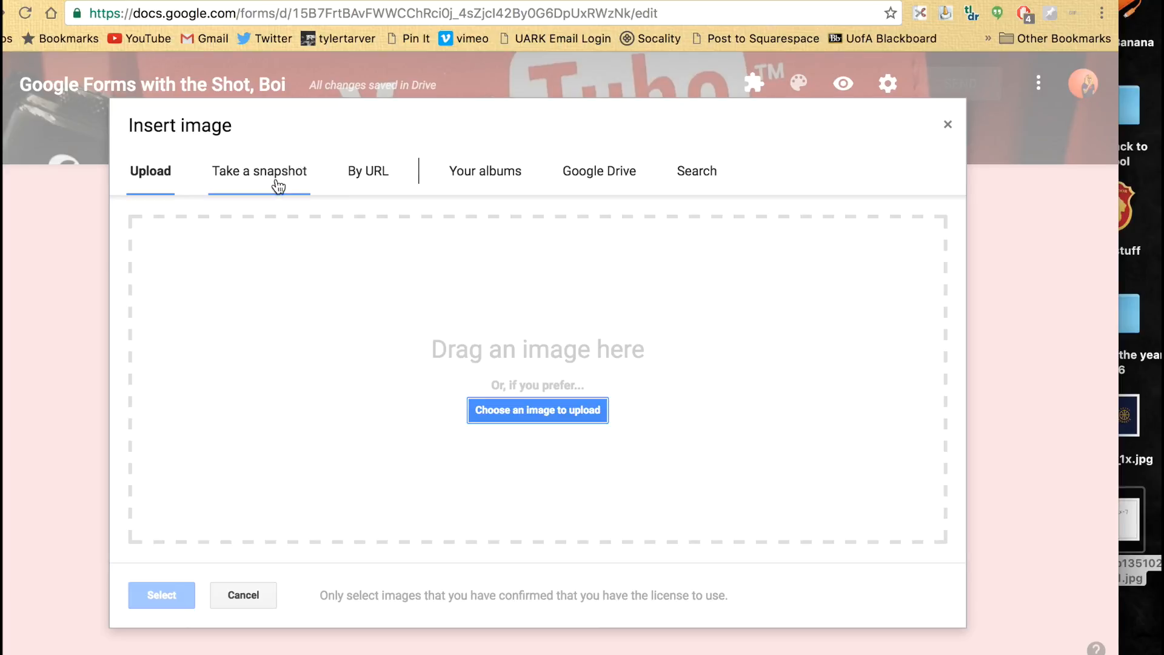
pyautogui.moveTo(296, 187)
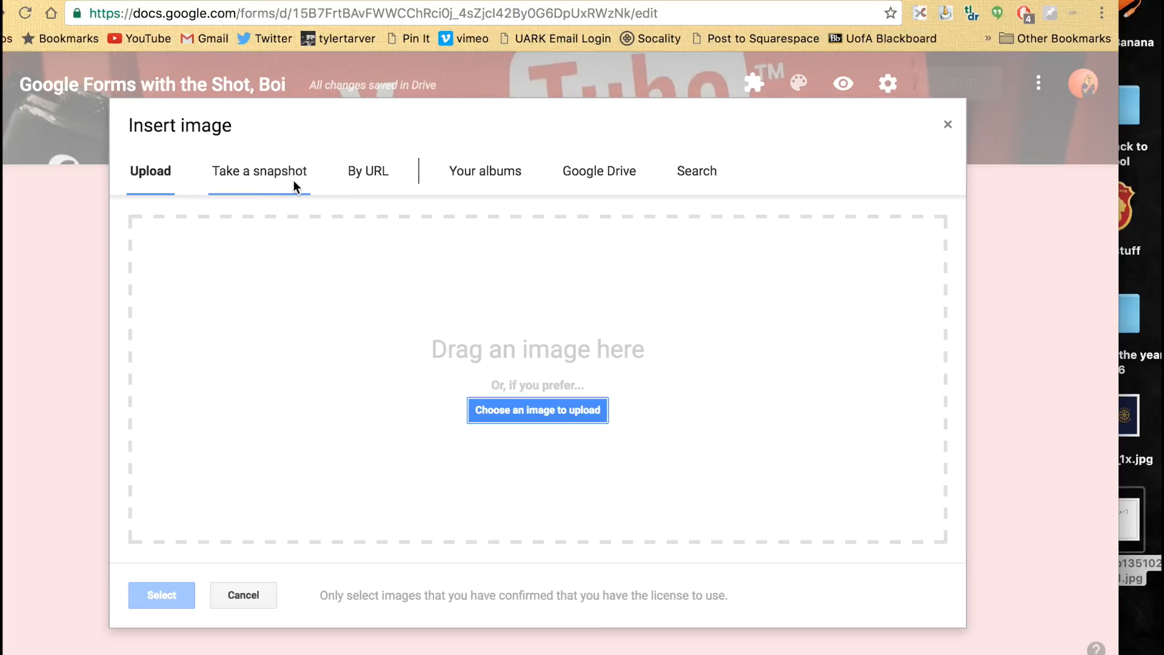
pyautogui.moveTo(302, 217)
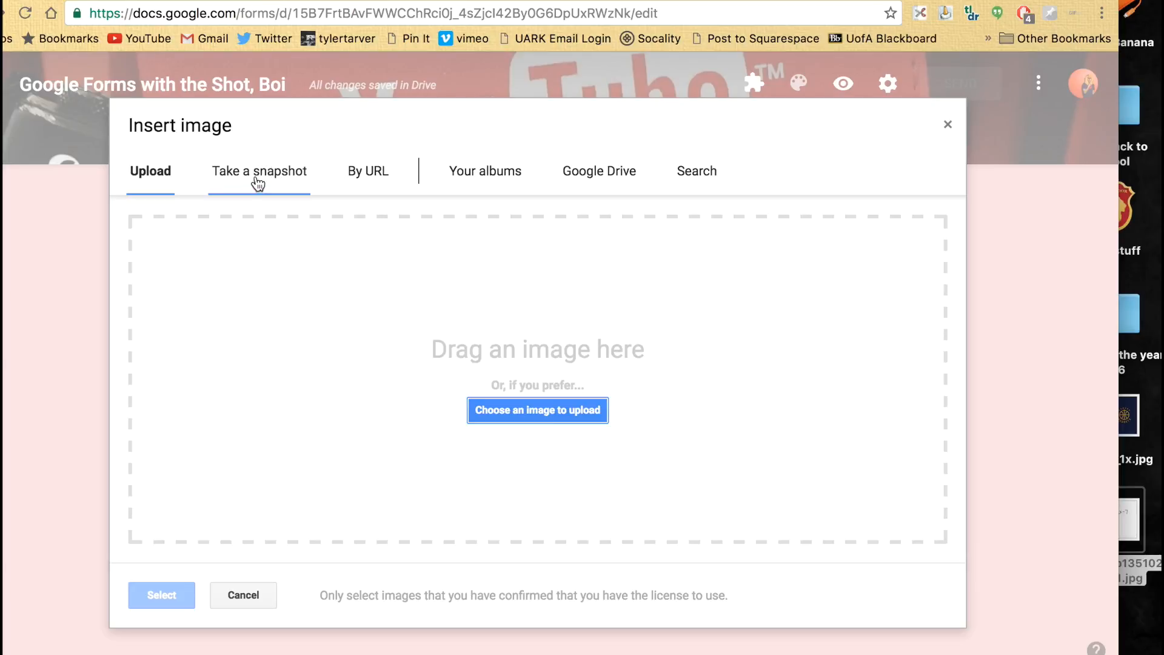
pyautogui.moveTo(511, 226)
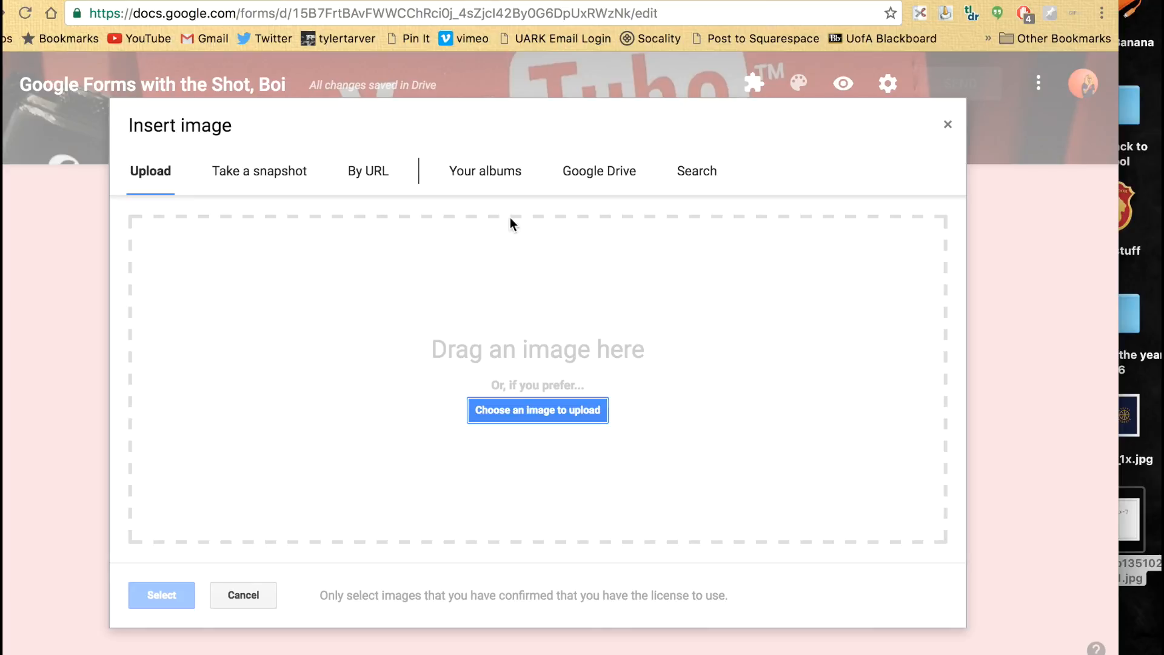
pyautogui.moveTo(485, 171)
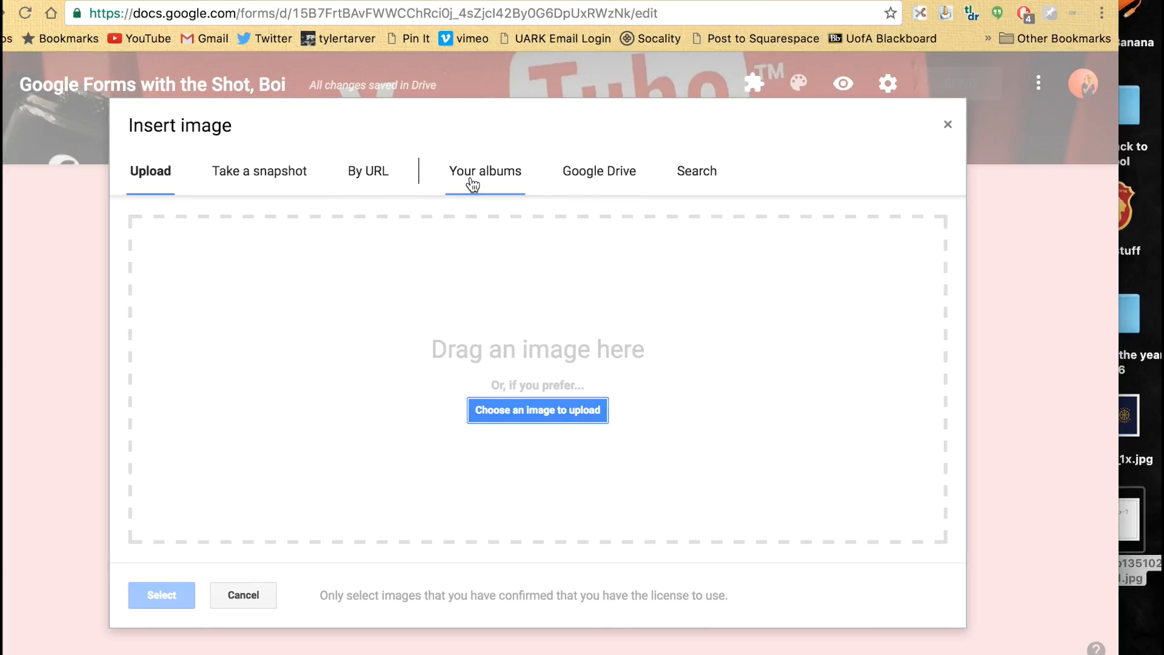
pyautogui.click(486, 171)
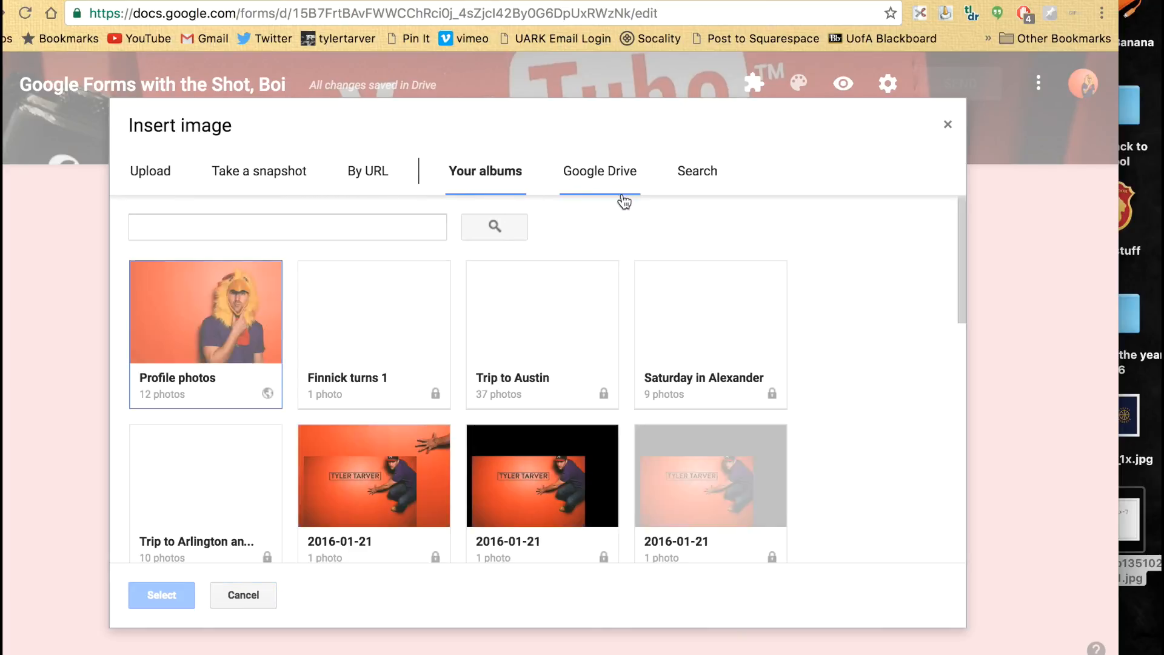
pyautogui.click(599, 171)
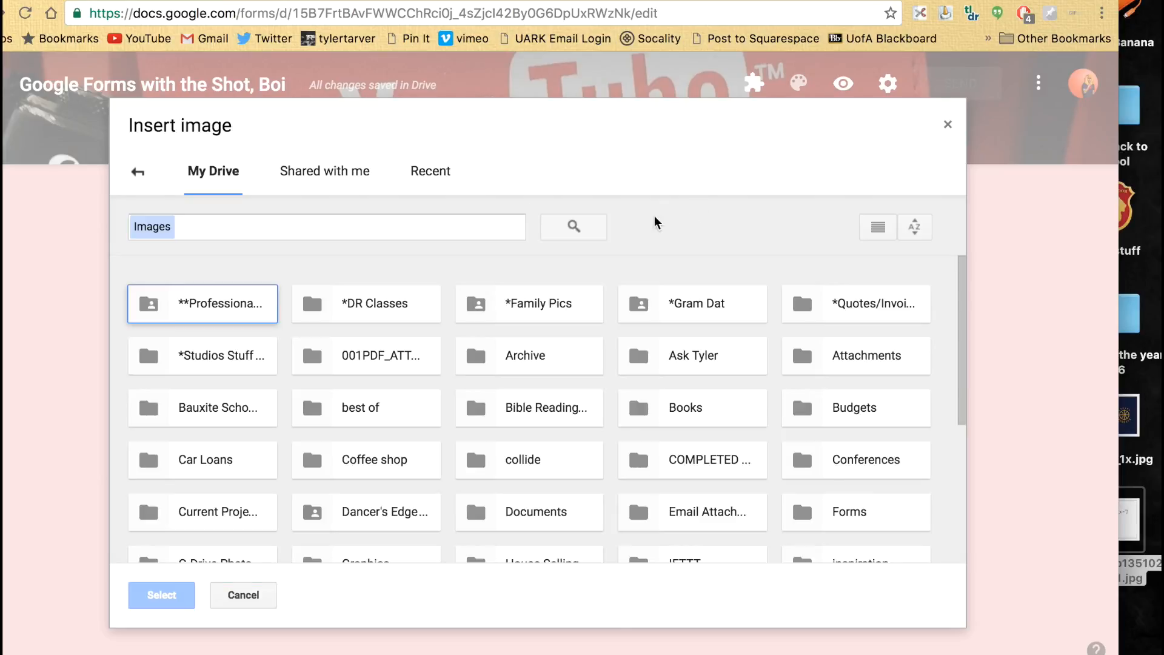
pyautogui.moveTo(228, 595)
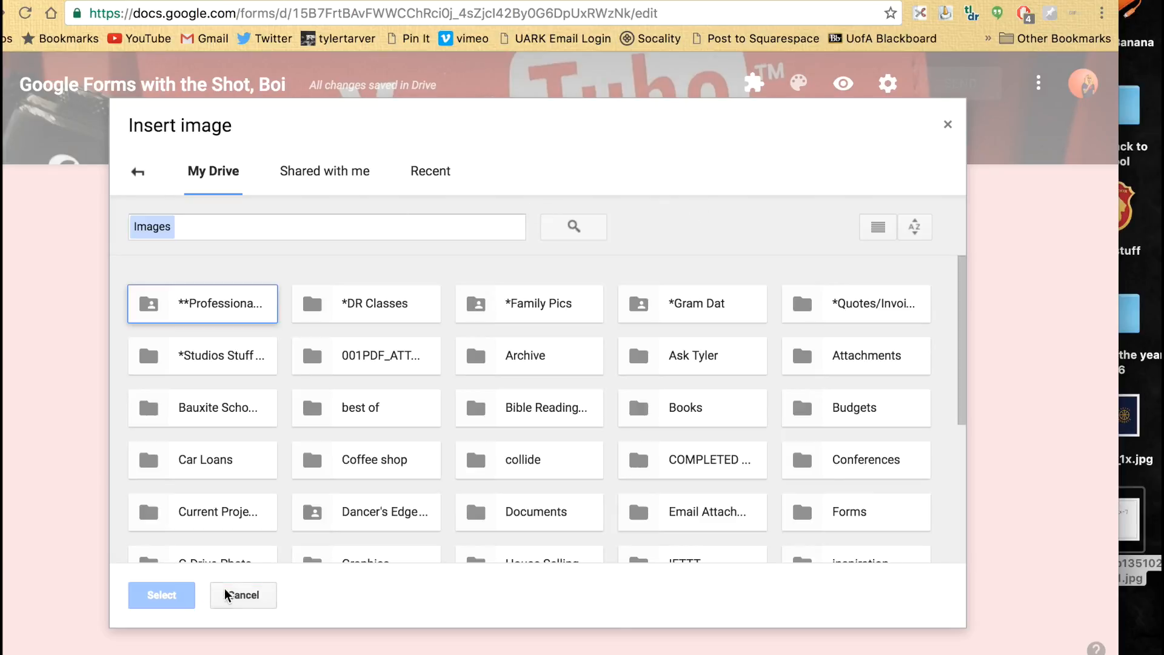
pyautogui.moveTo(948, 123)
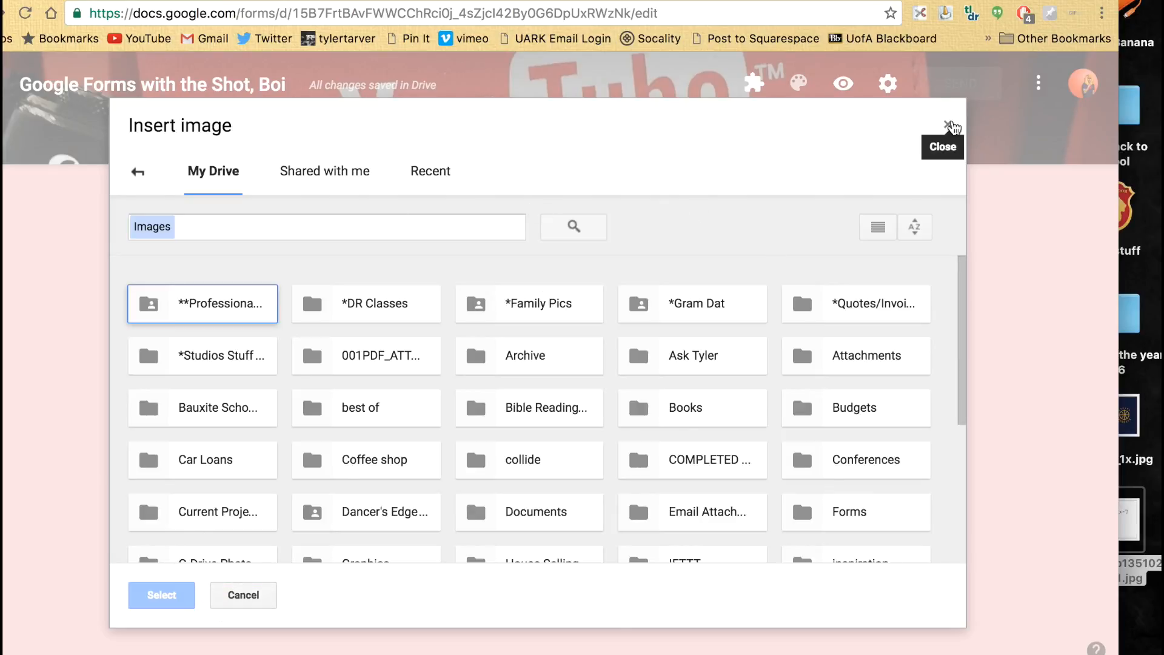
pyautogui.click(954, 126)
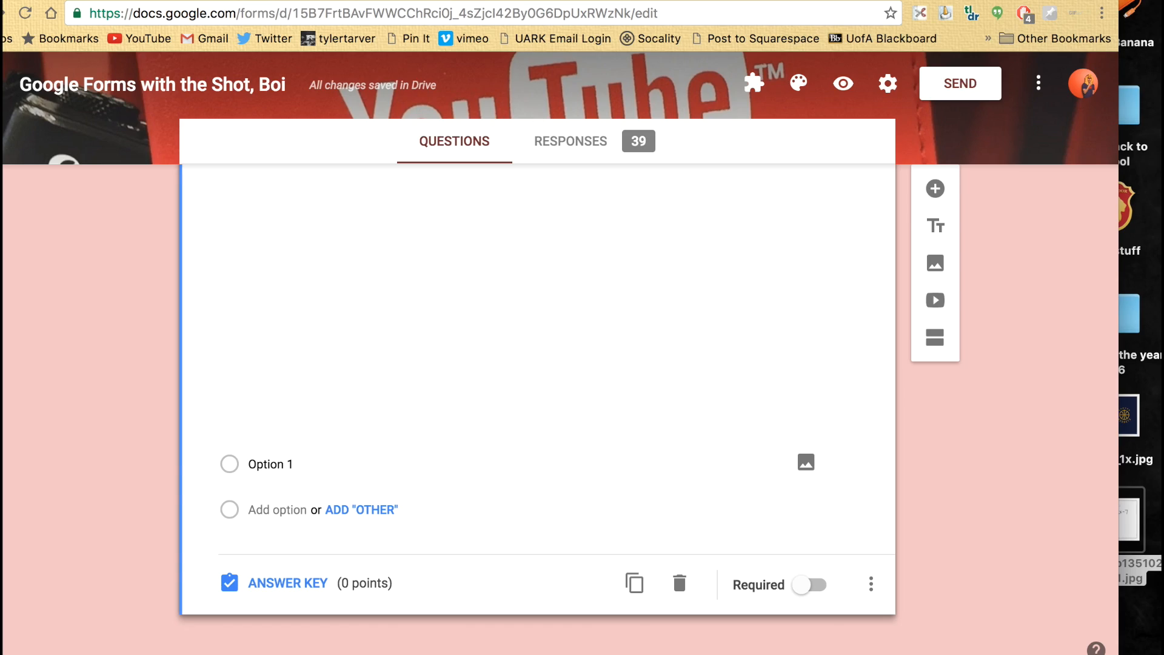